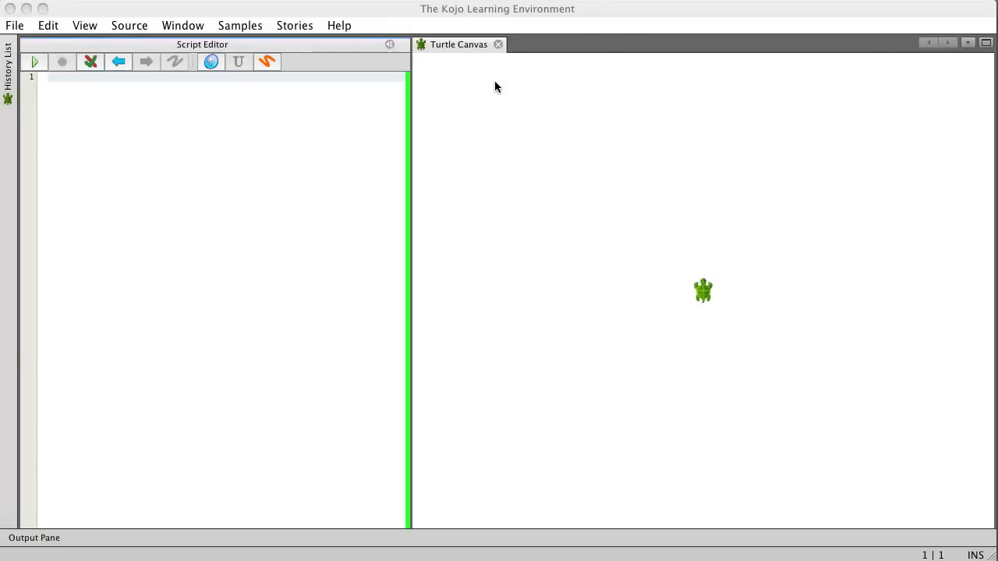
mouse_move(491, 154)
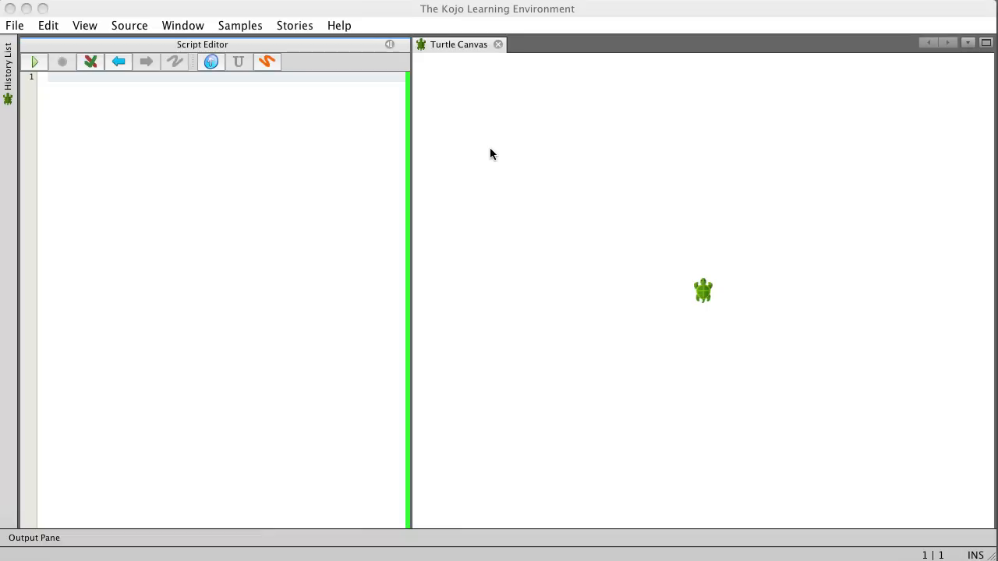
mouse_move(481, 156)
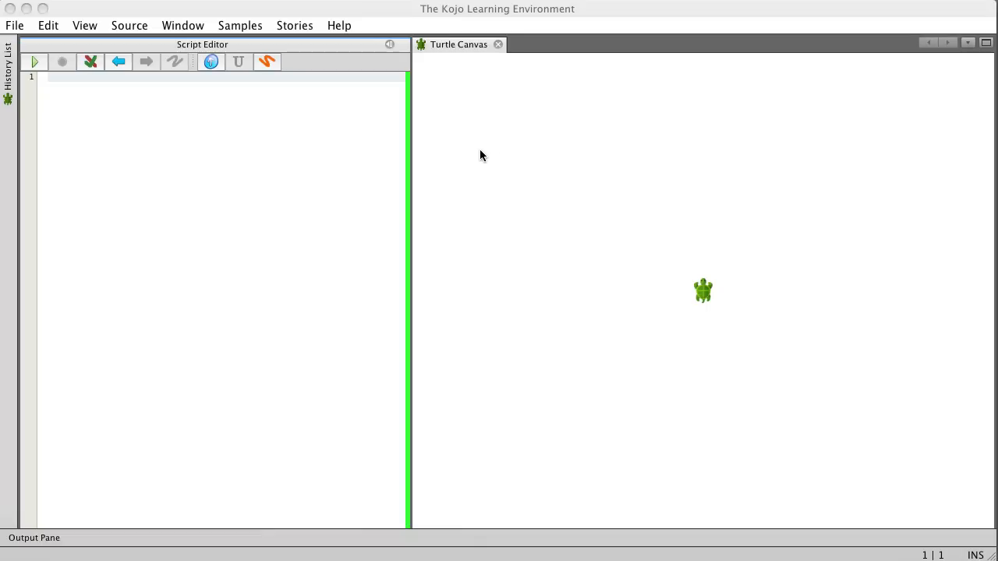
mouse_move(731, 326)
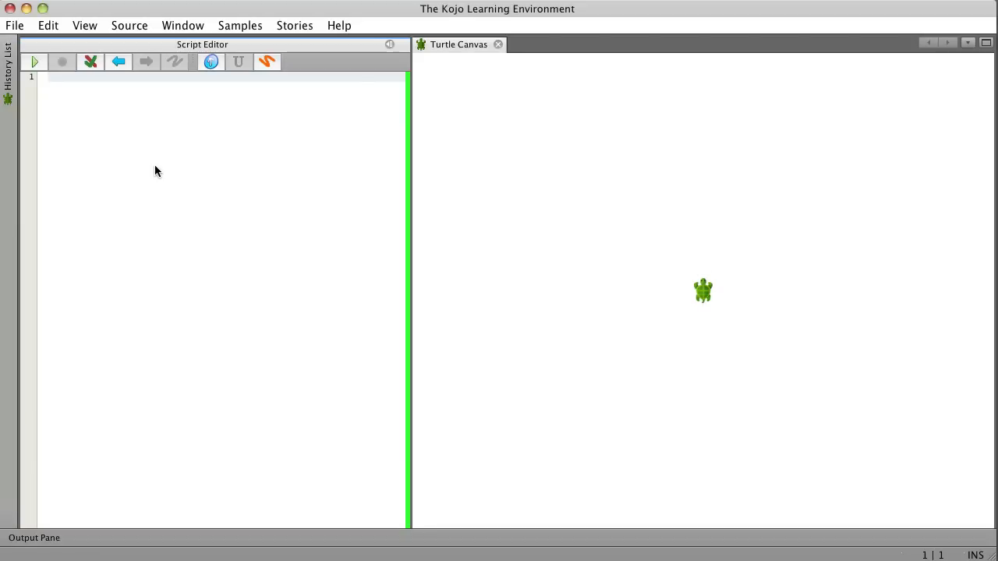
Step: Try forward(100), then run clear to wipe the canvas
type("forward(100)")
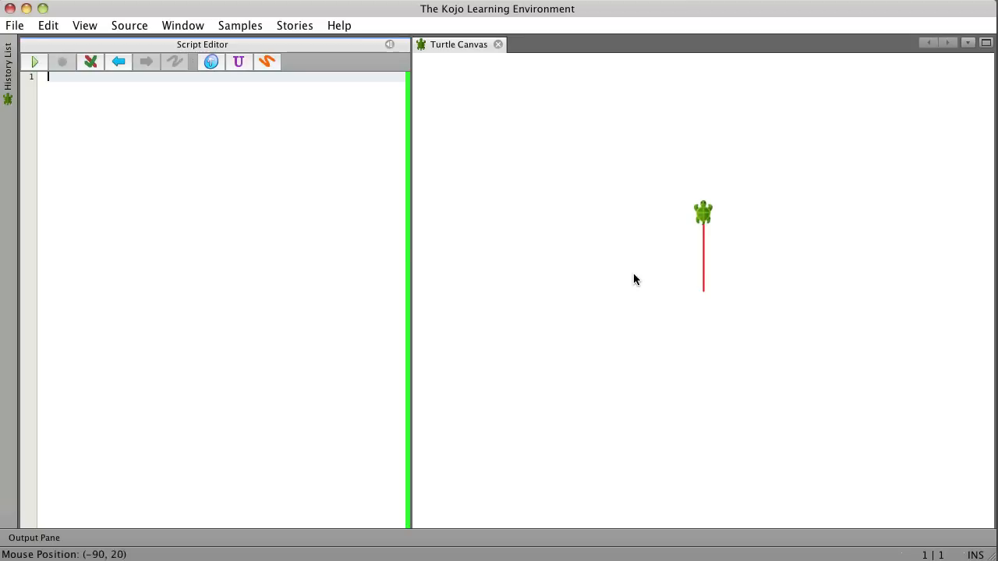
type("clear")
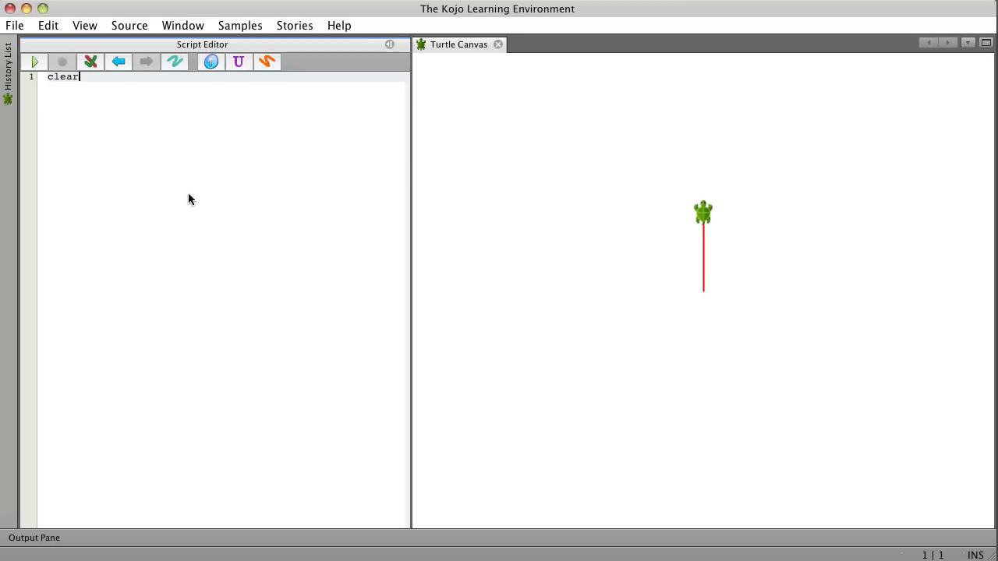
left_click(34, 61)
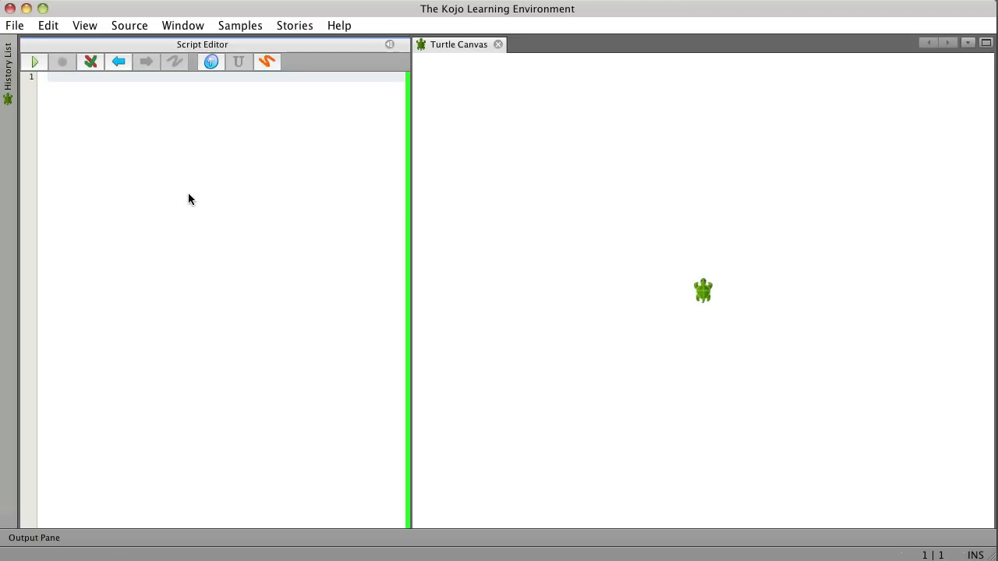
left_click(51, 77)
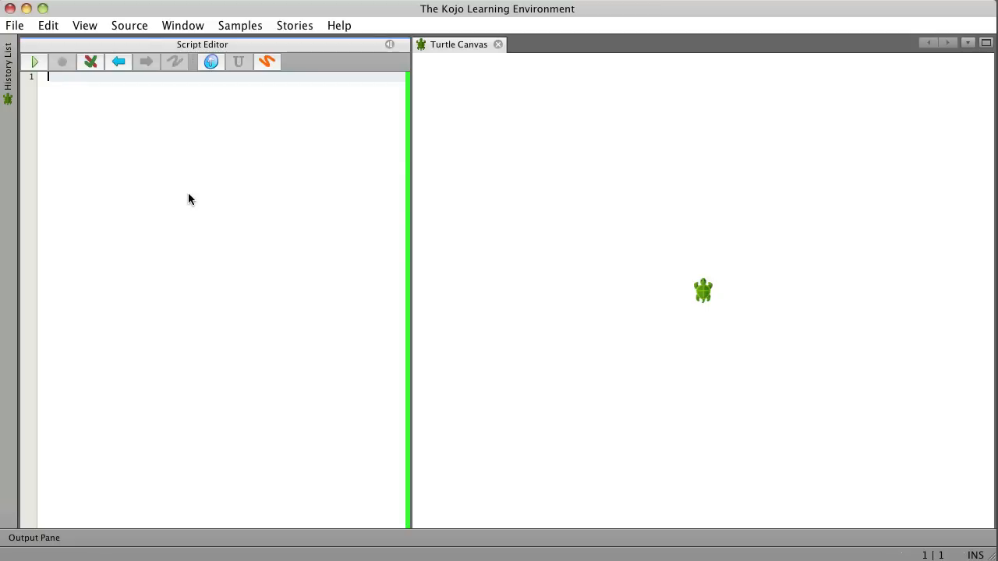
Step: Write repeat(4) { forward(100); right(90) } and run it to draw a square
type("repeat {}")
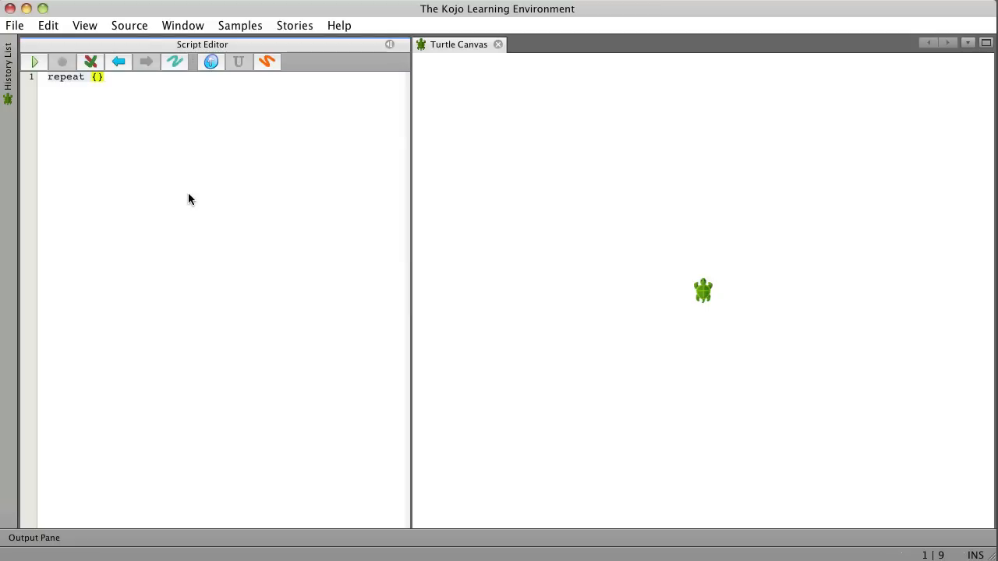
type("(4)")
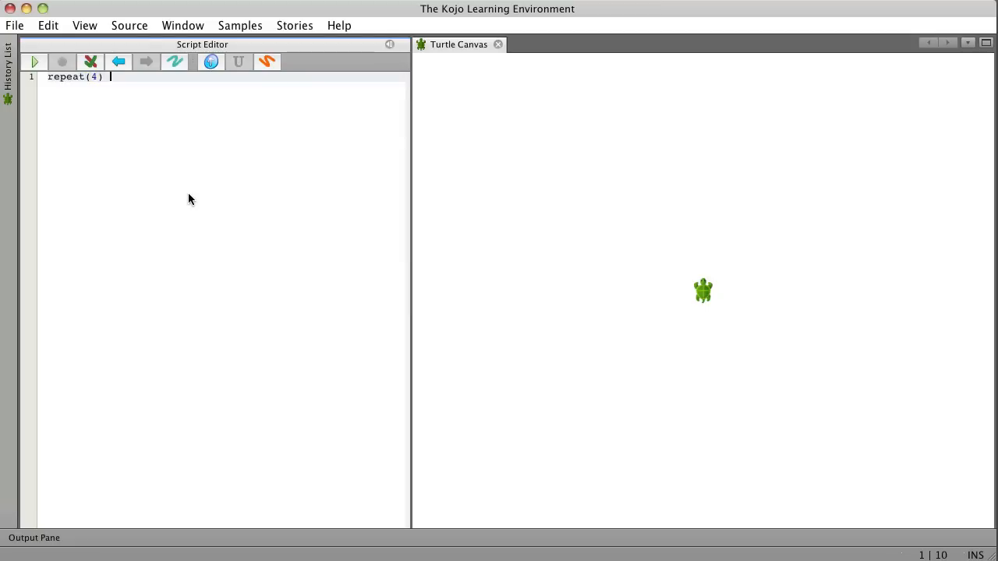
type("{")
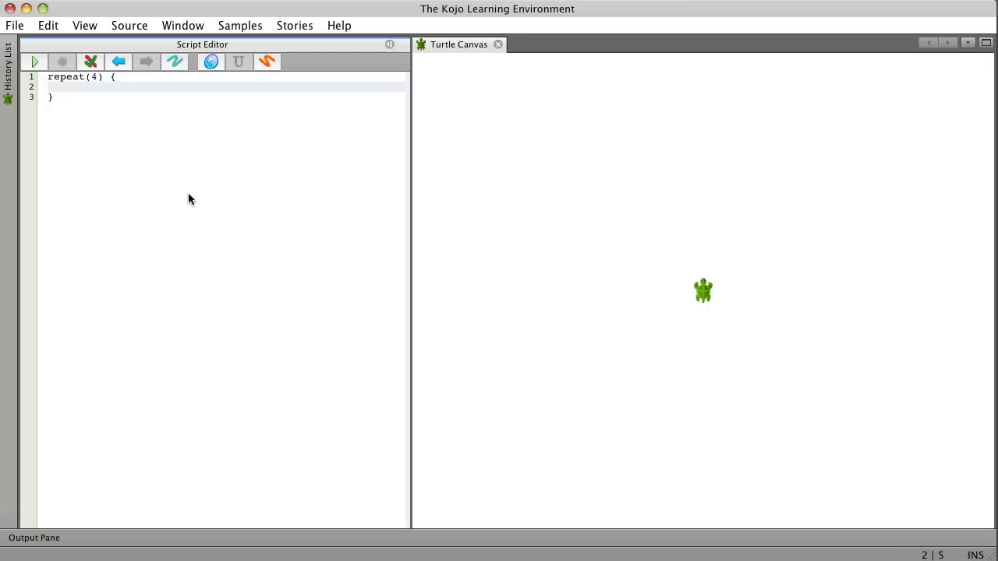
type("forward(100)")
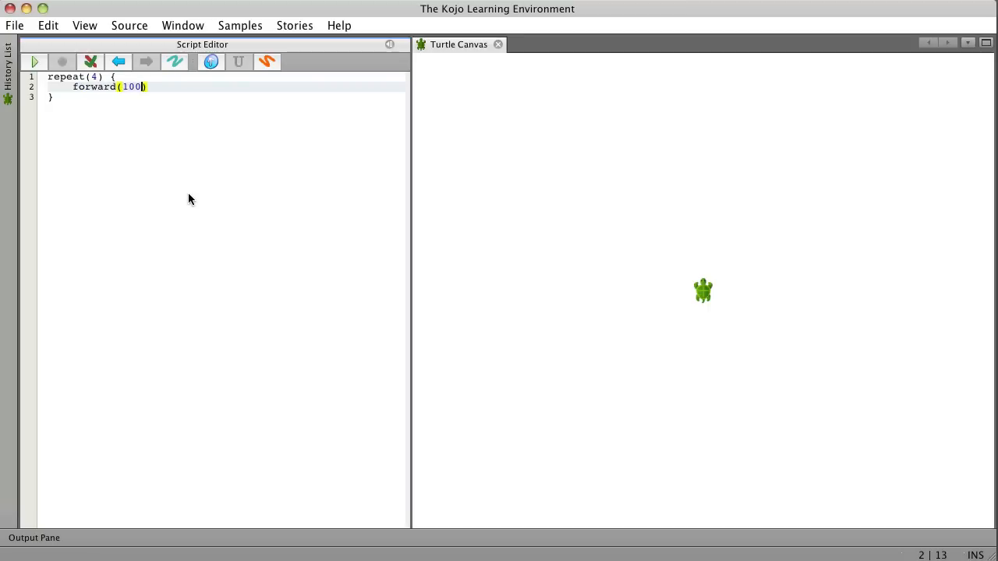
type("right(90")
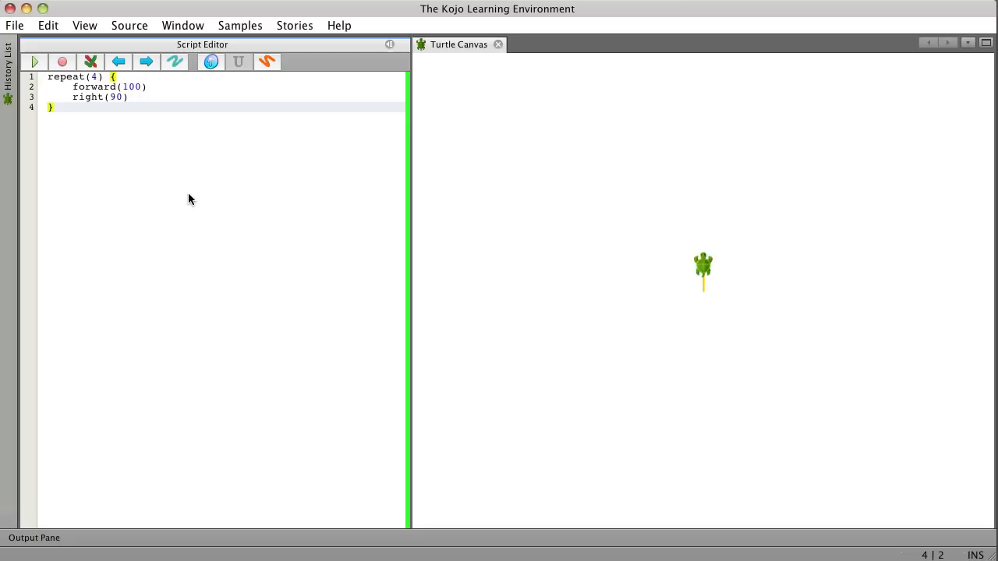
left_click(34, 62)
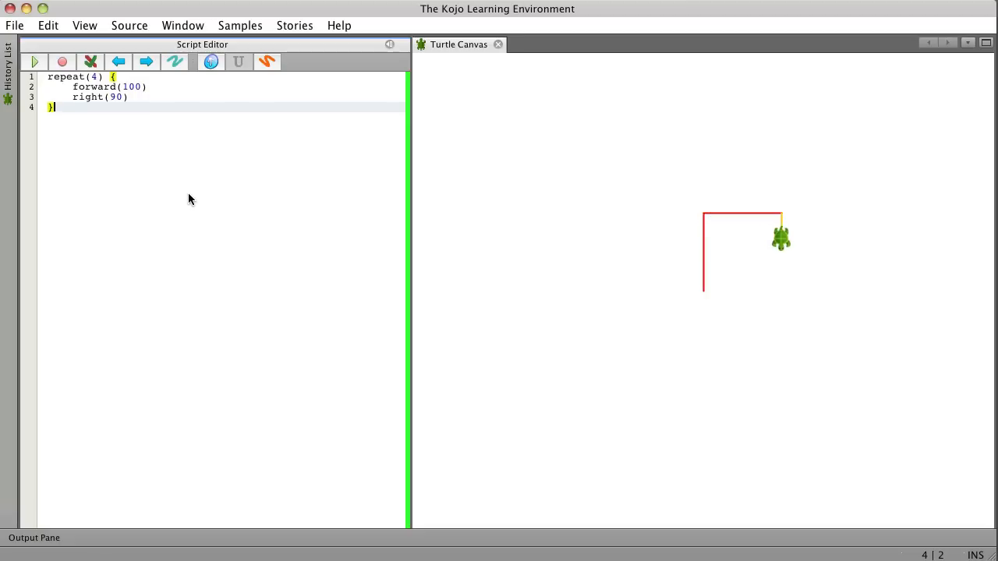
left_click(35, 62)
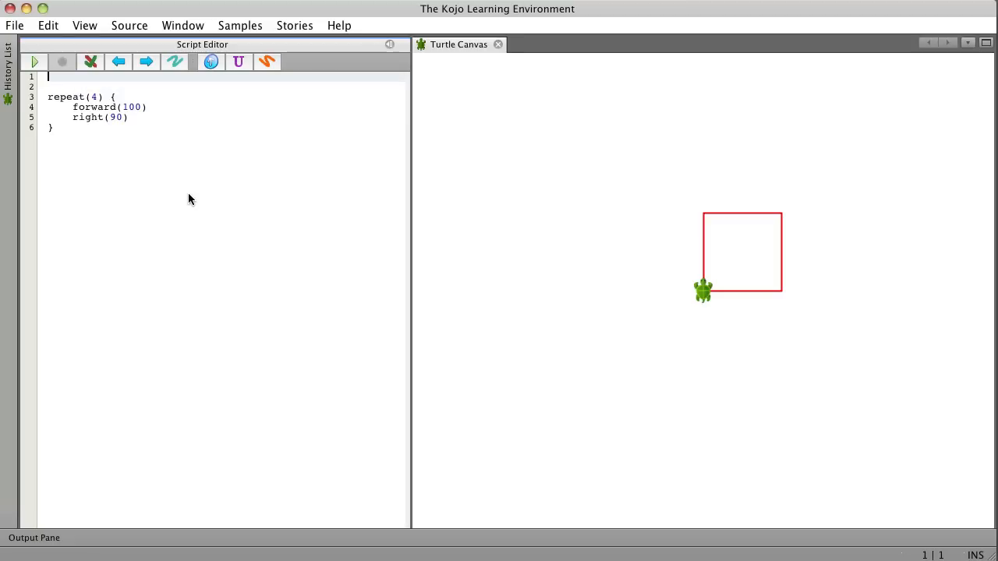
Step: Add clear and setAnimationDelay(100) as the script's first two lines
type("clear")
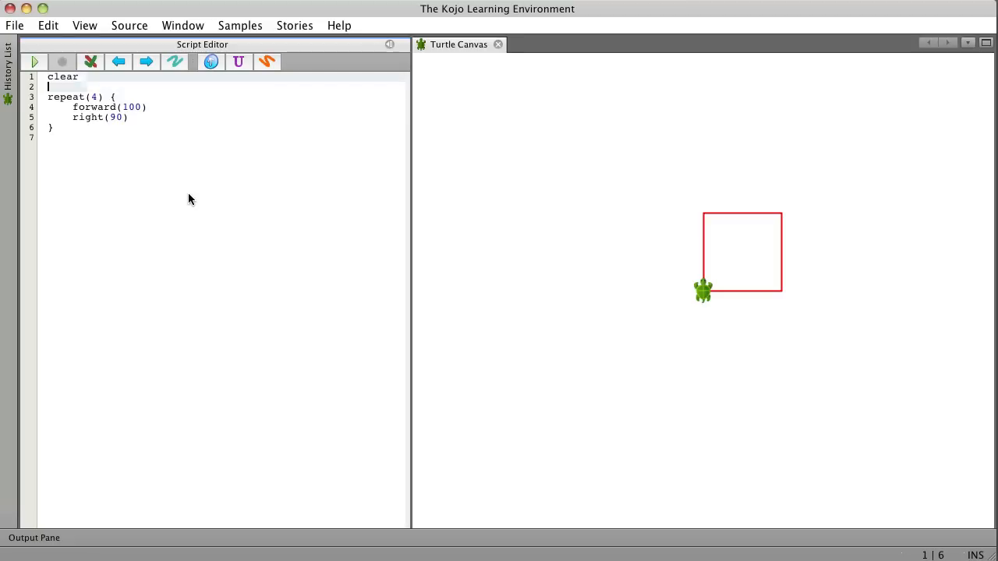
type("setAnimationDelay(delay")
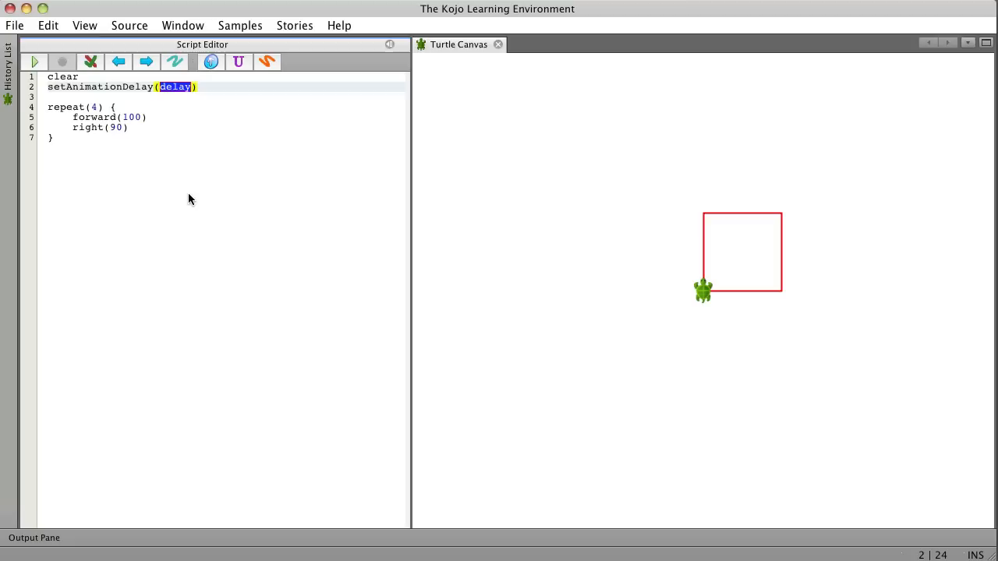
type("100")
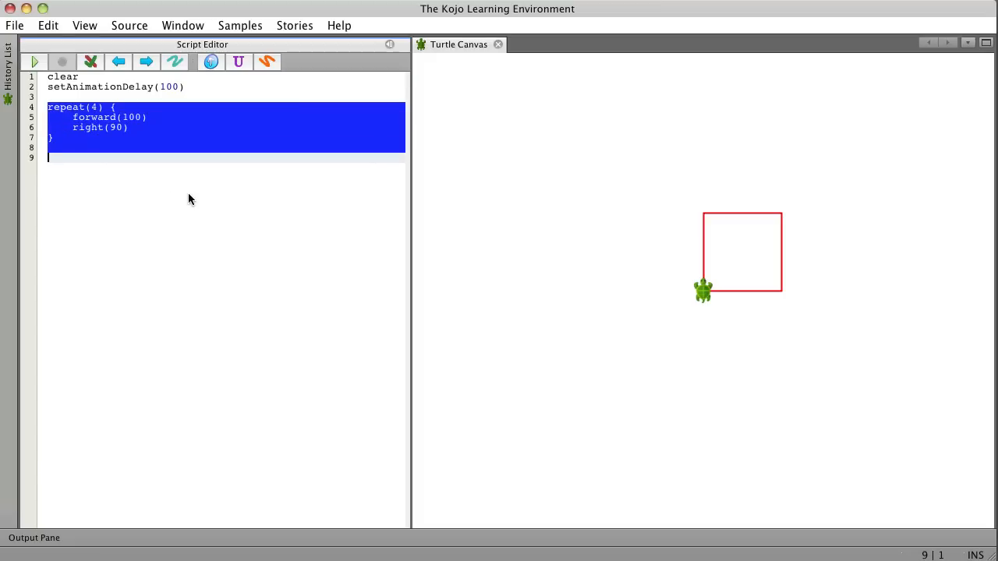
Step: Paste a second square loop and precede it with setPosition(200, 200)
left_click(190, 199)
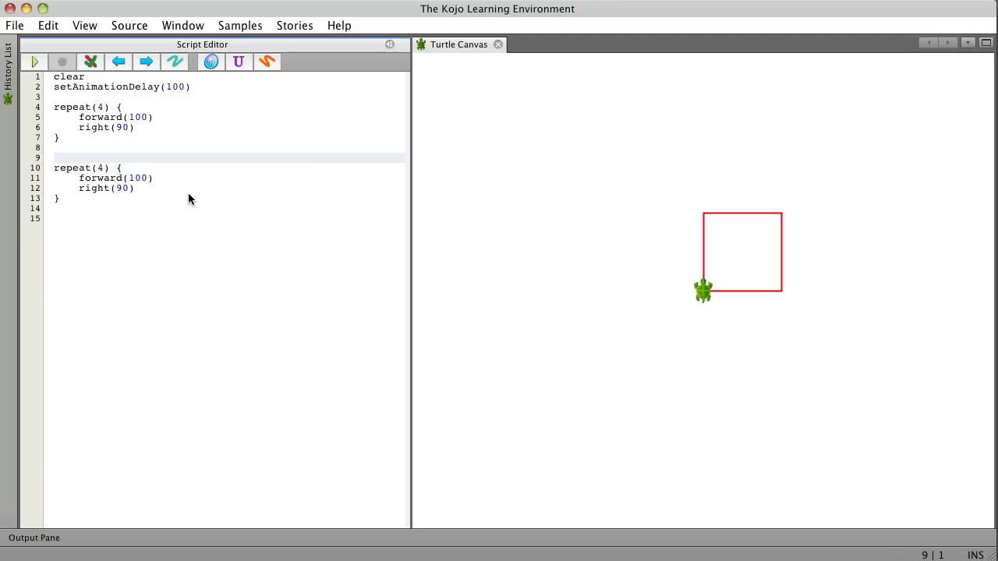
type("setP")
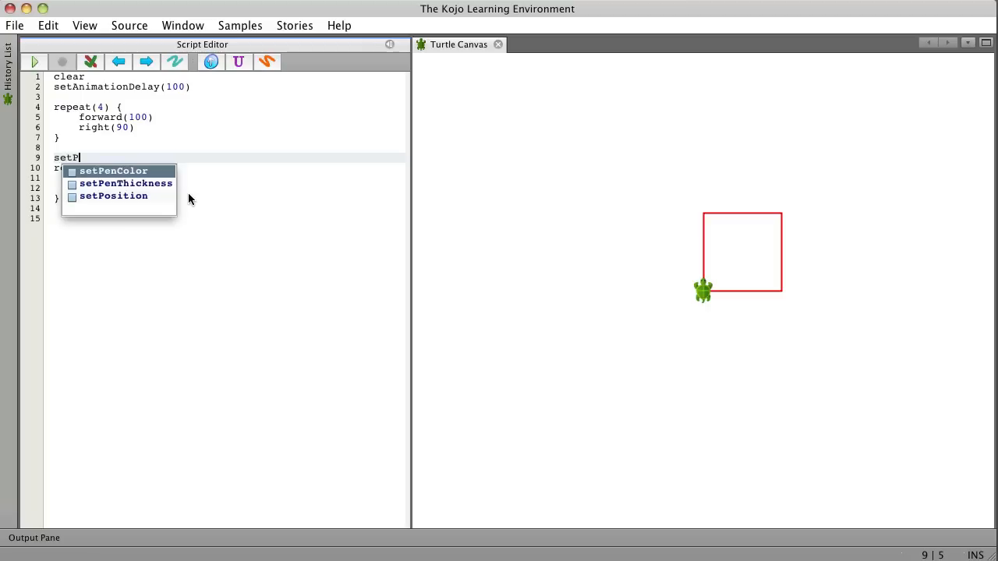
left_click(113, 196)
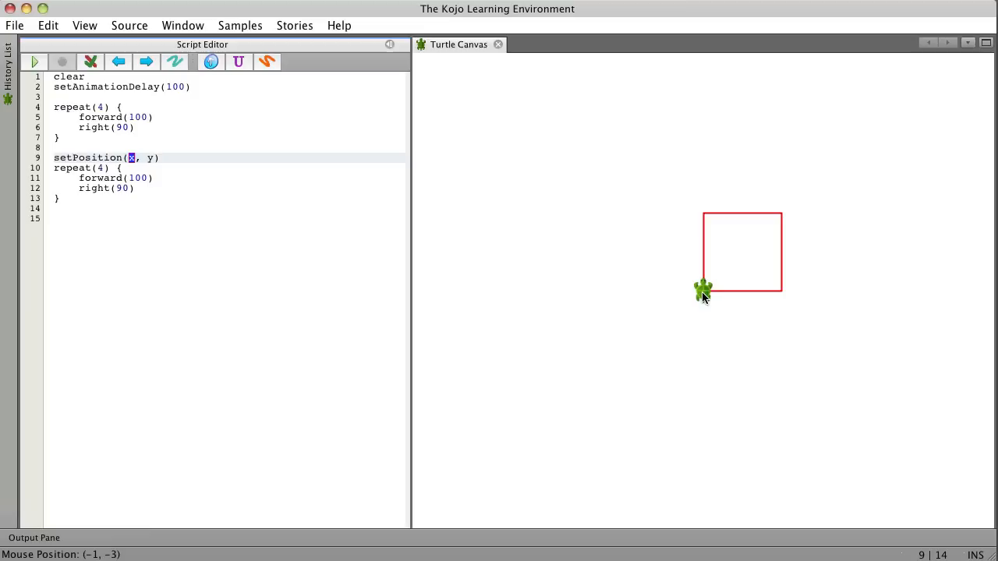
mouse_move(848, 296)
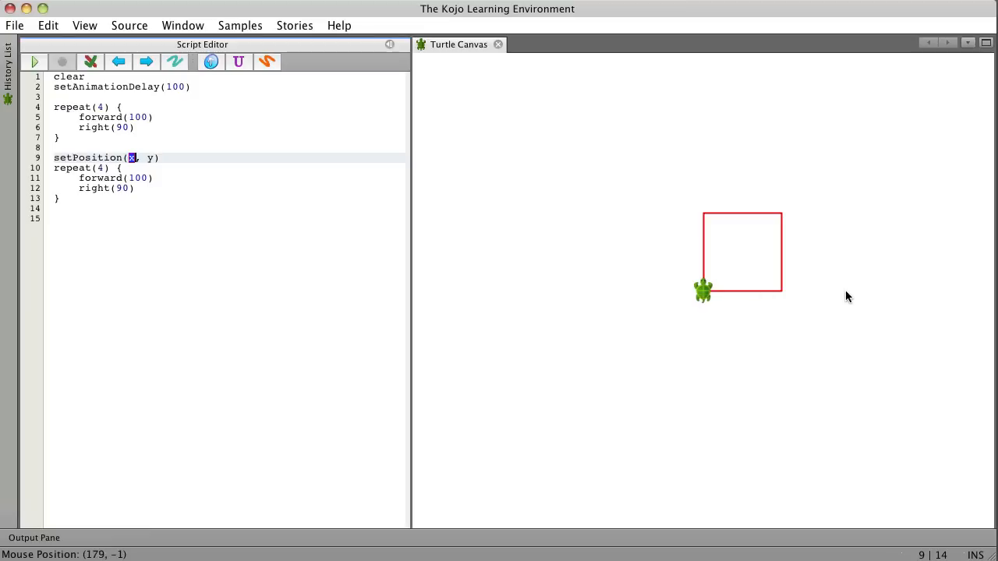
mouse_move(363, 223)
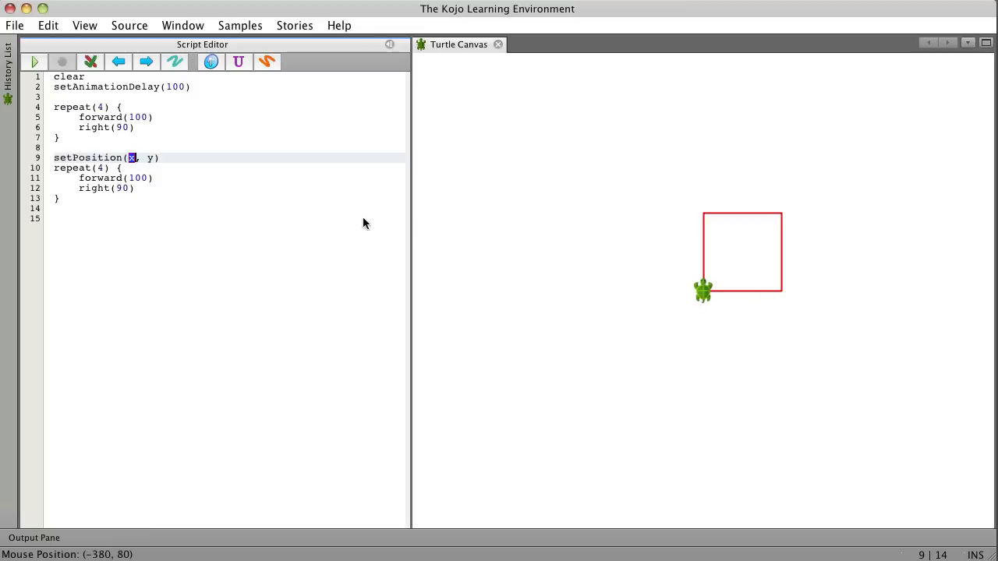
type("200")
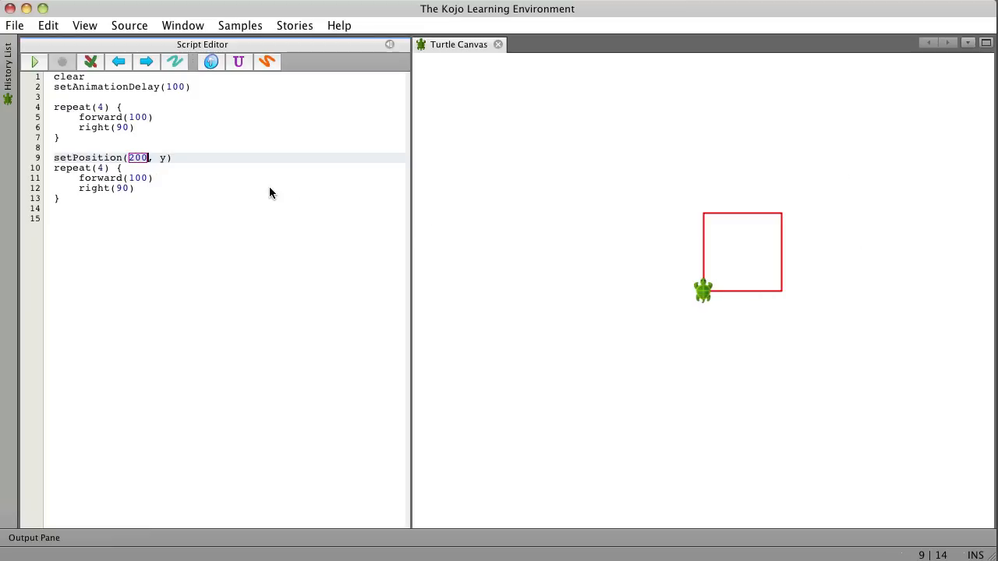
type("200")
type("def square =")
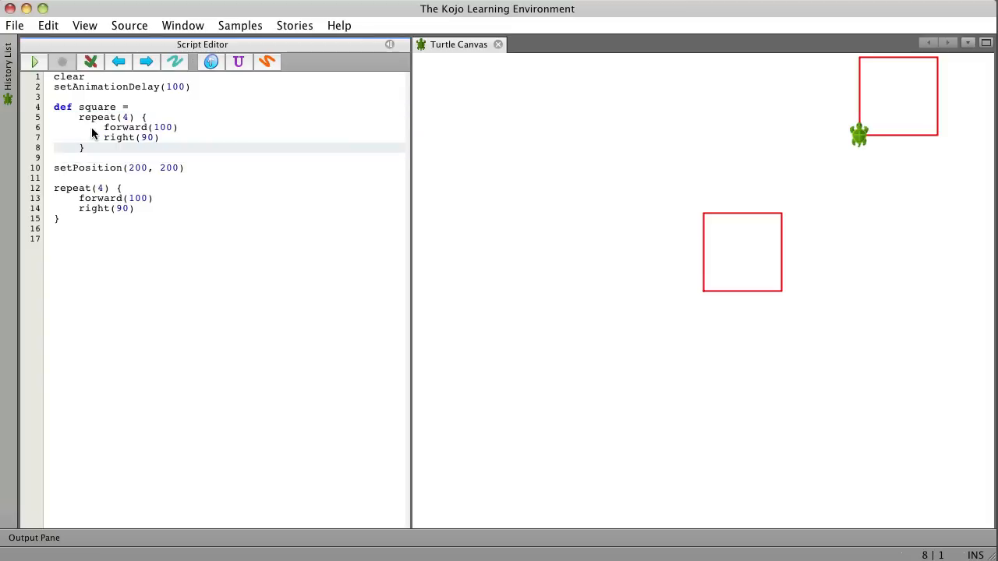
Step: Insert square calls in place of the leftover duplicate loop and rerun both squares
key("Return")
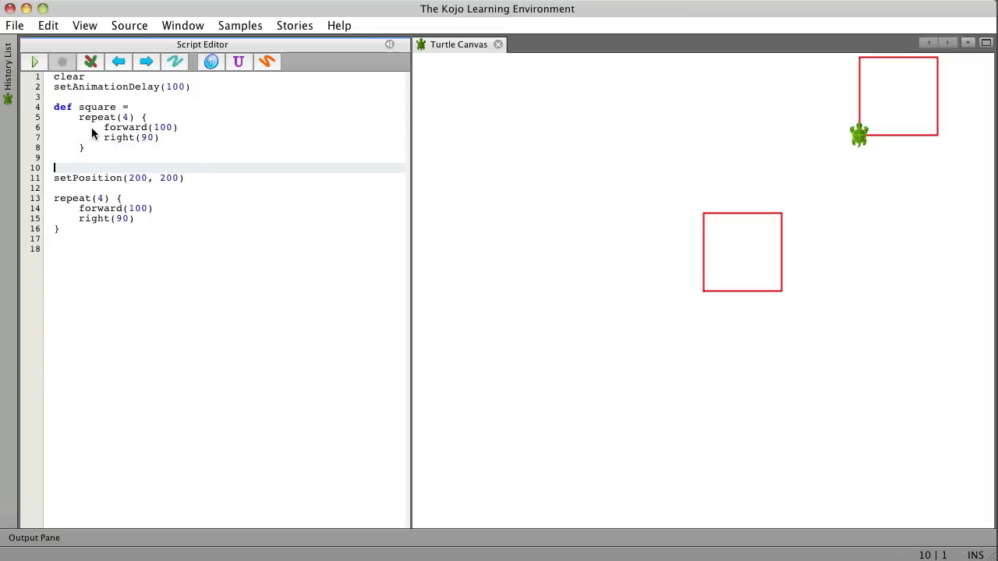
type("square")
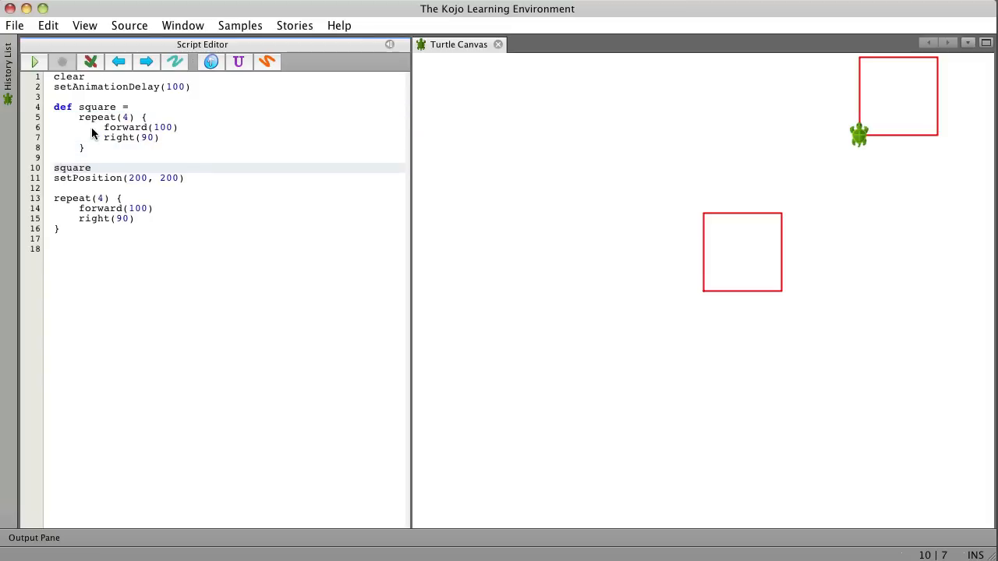
left_click_drag(54, 198, 58, 248)
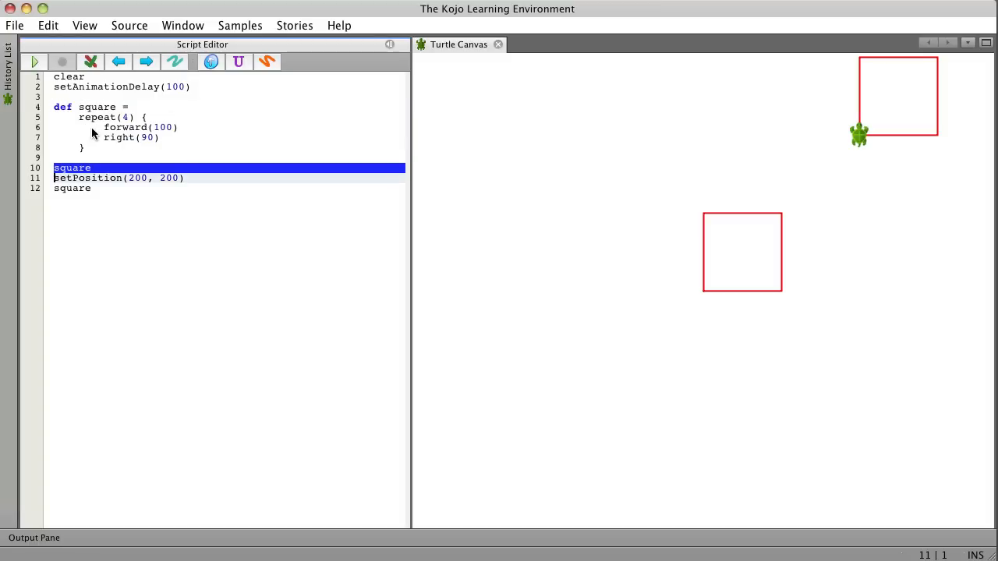
left_click(71, 167)
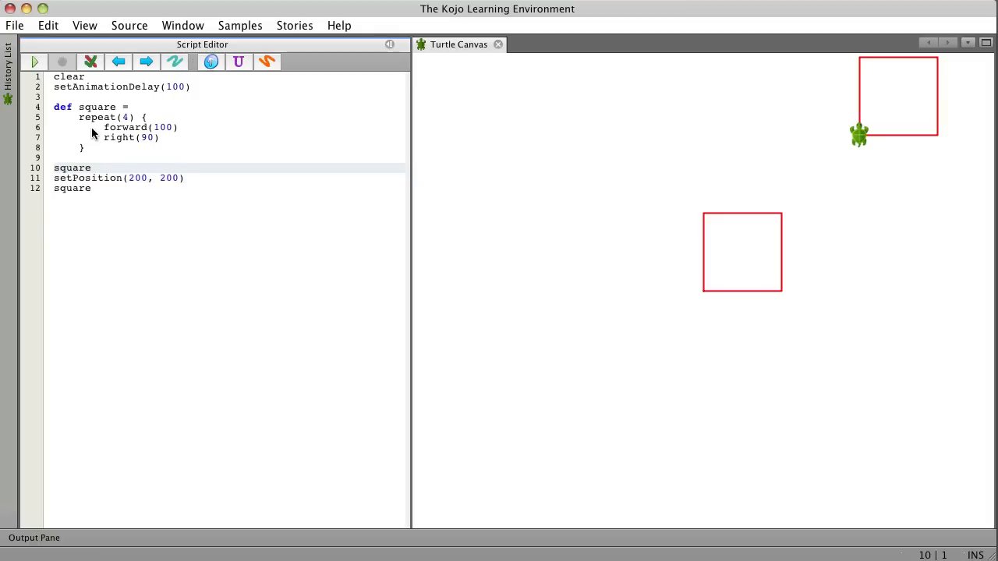
left_click(34, 61)
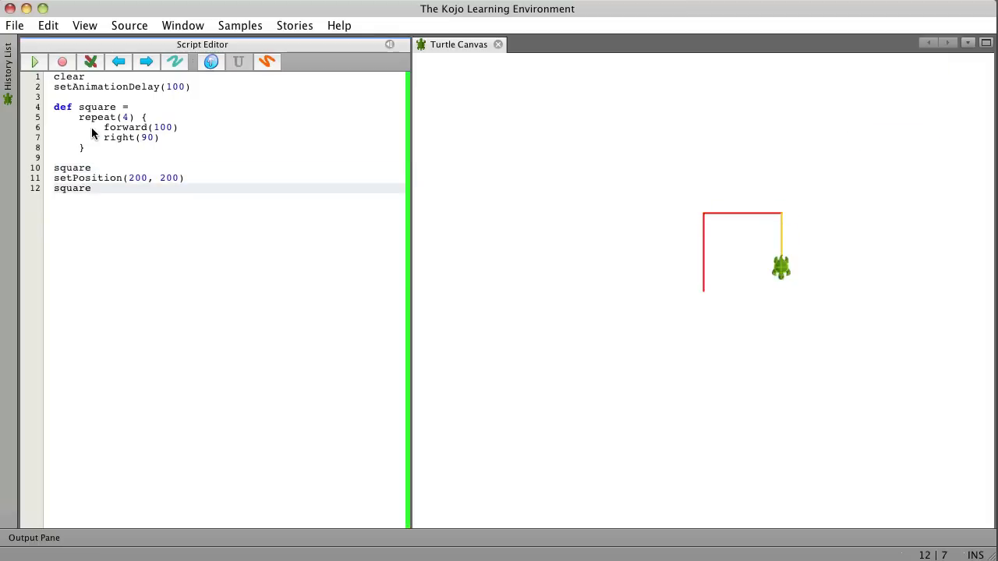
left_click(34, 61)
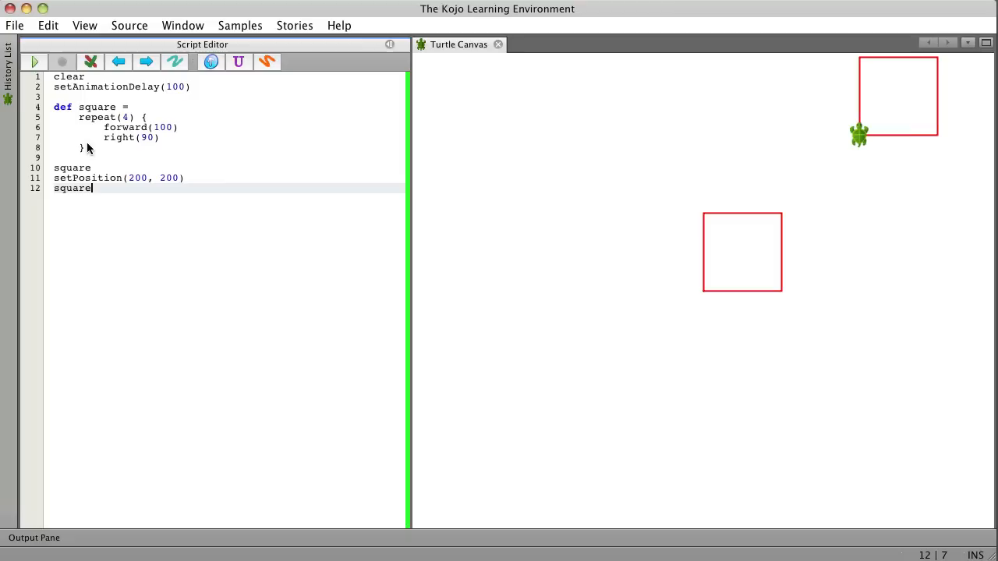
mouse_move(96, 197)
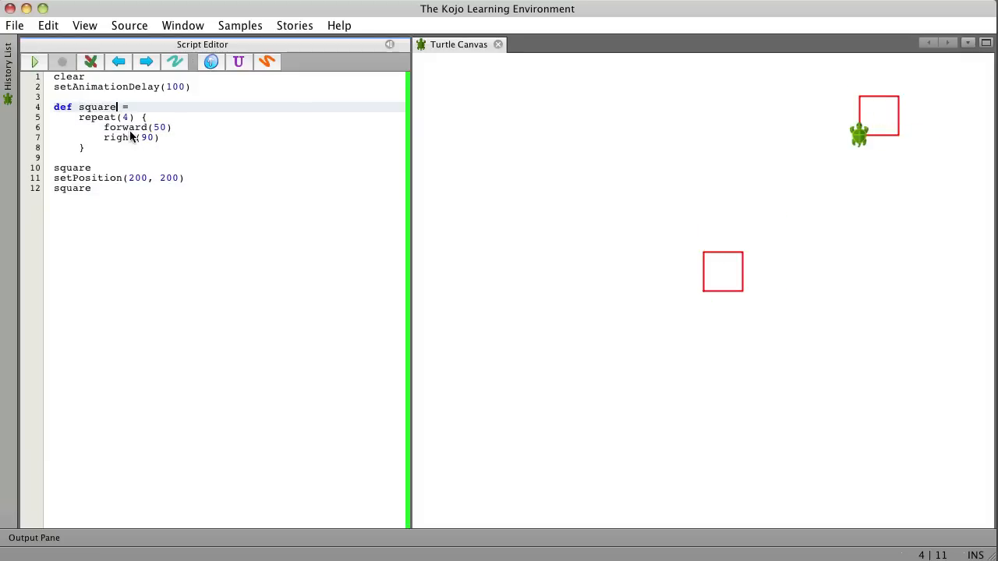
Step: Add a side parameter to square, call square(50) and square(75), and run
type("(side: Int")
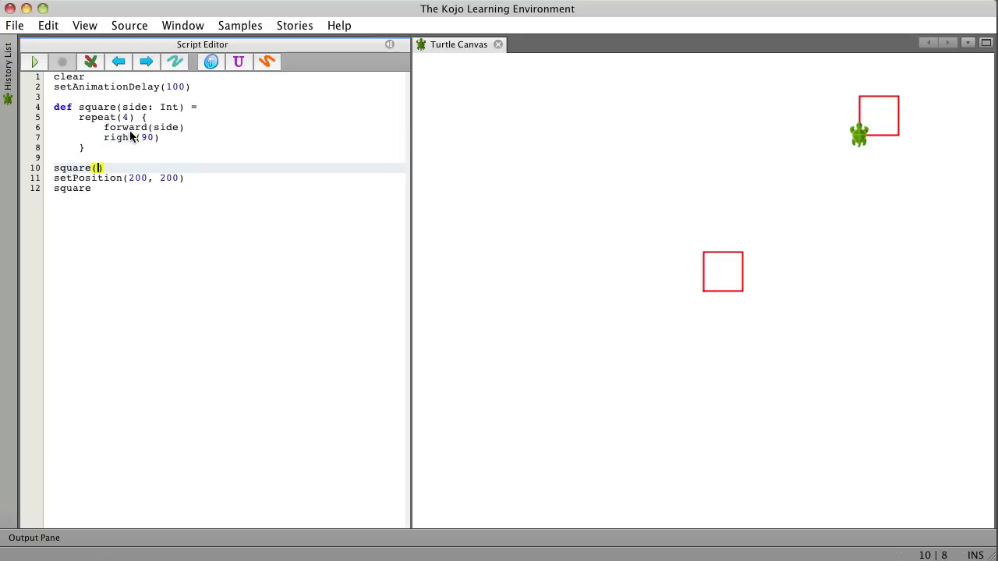
type("50")
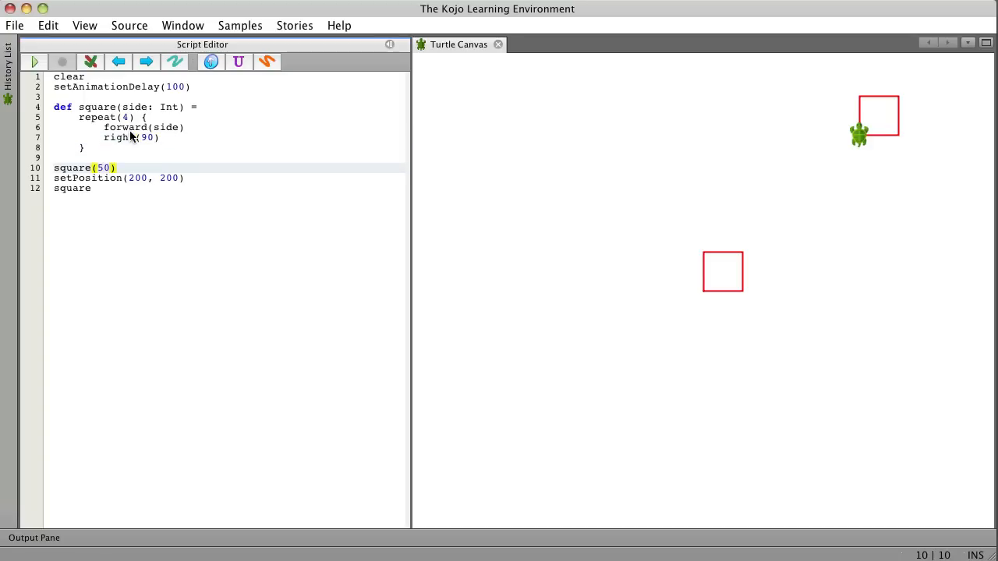
type("(75")
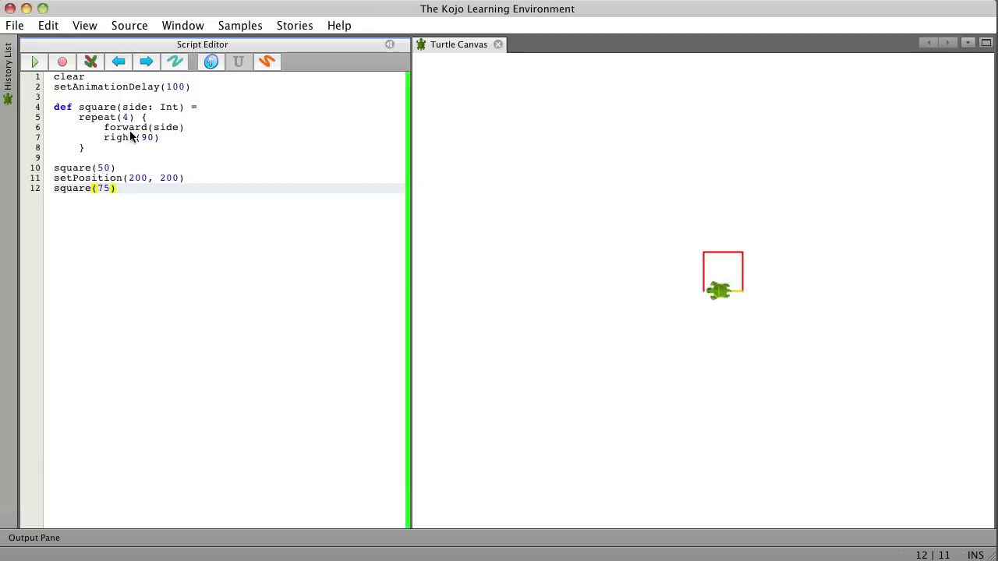
left_click(35, 61)
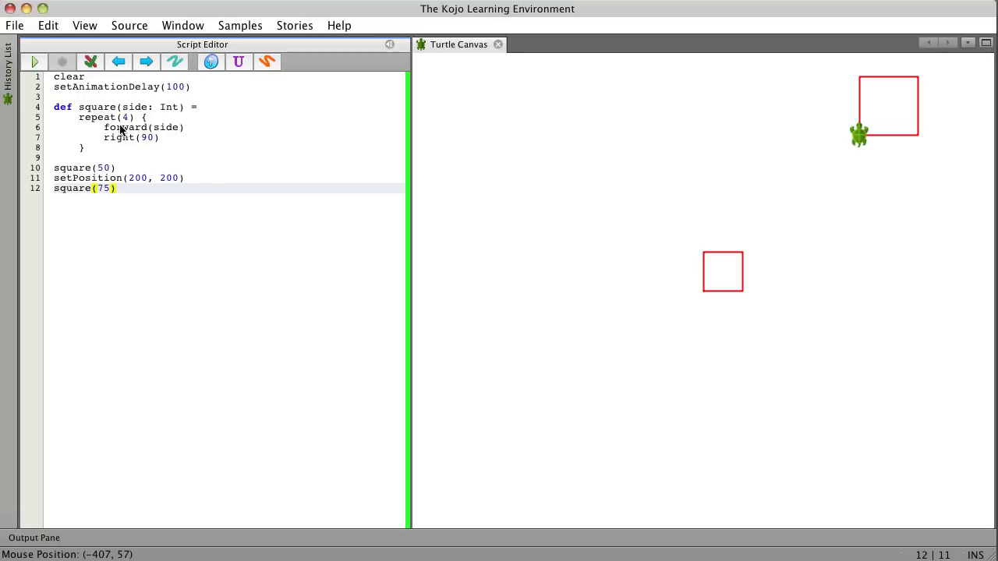
mouse_move(113, 173)
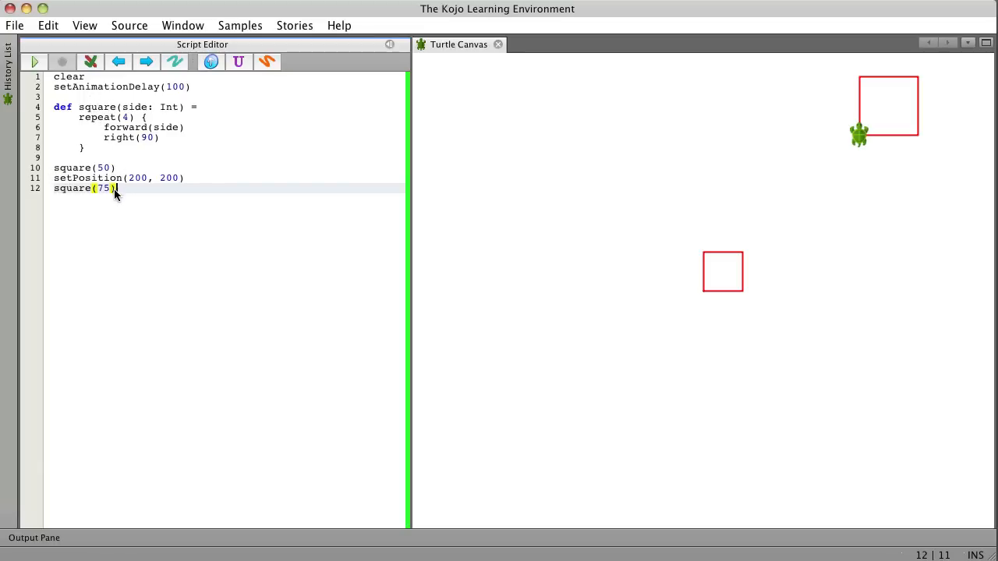
mouse_move(154, 210)
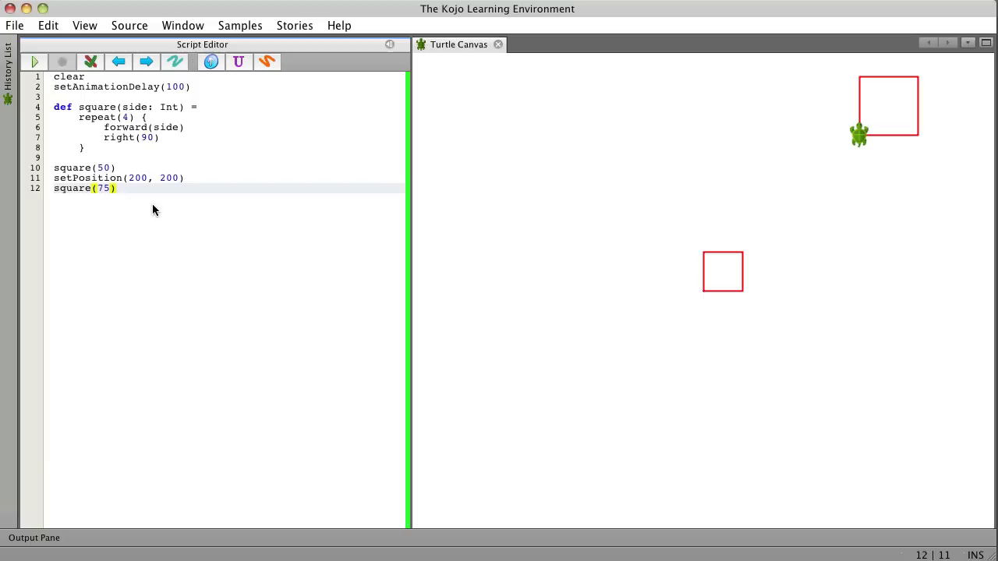
mouse_move(136, 136)
type("3")
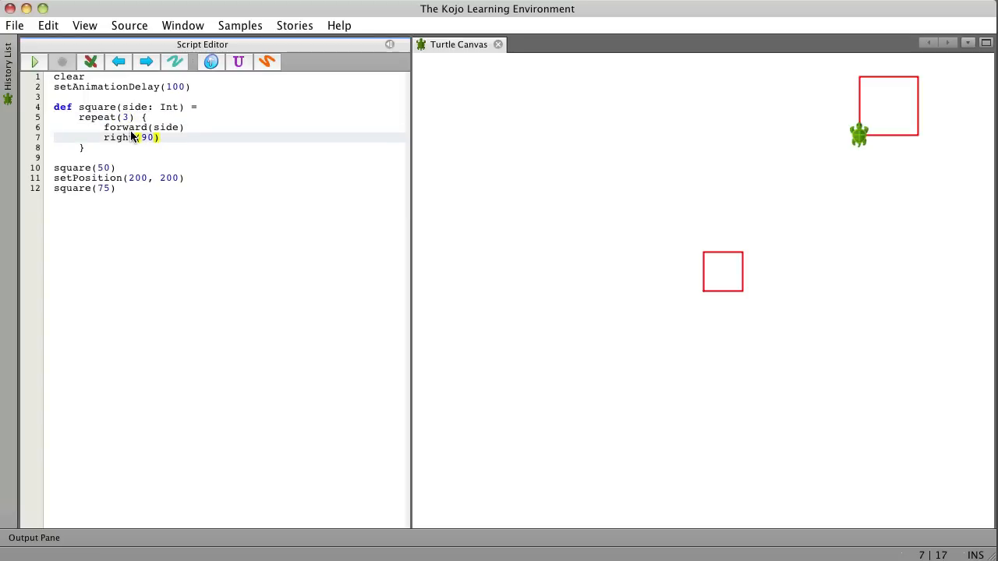
Step: Change the turn to right(360 / 3) and run to draw two triangles
key("Backspace")
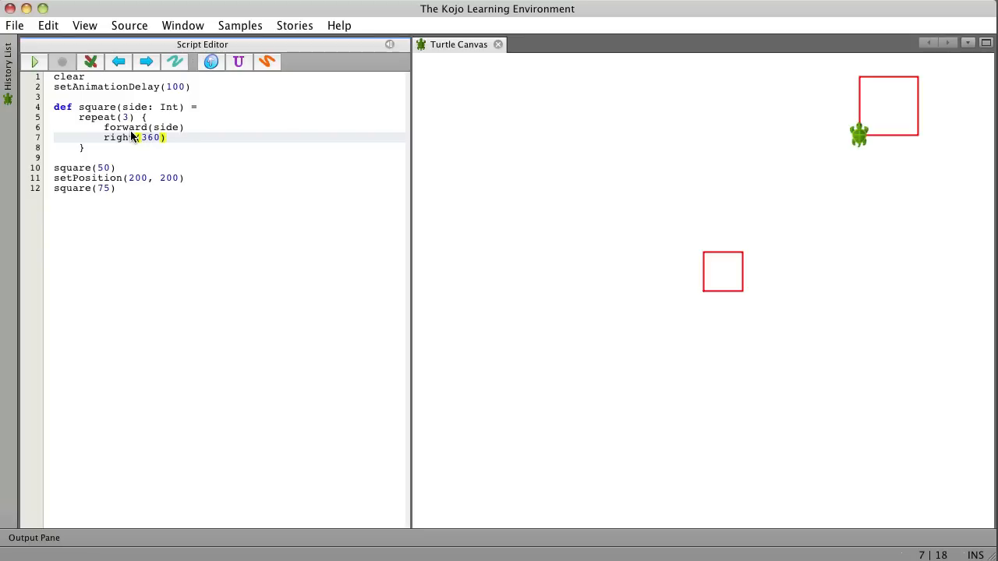
type("/ 3")
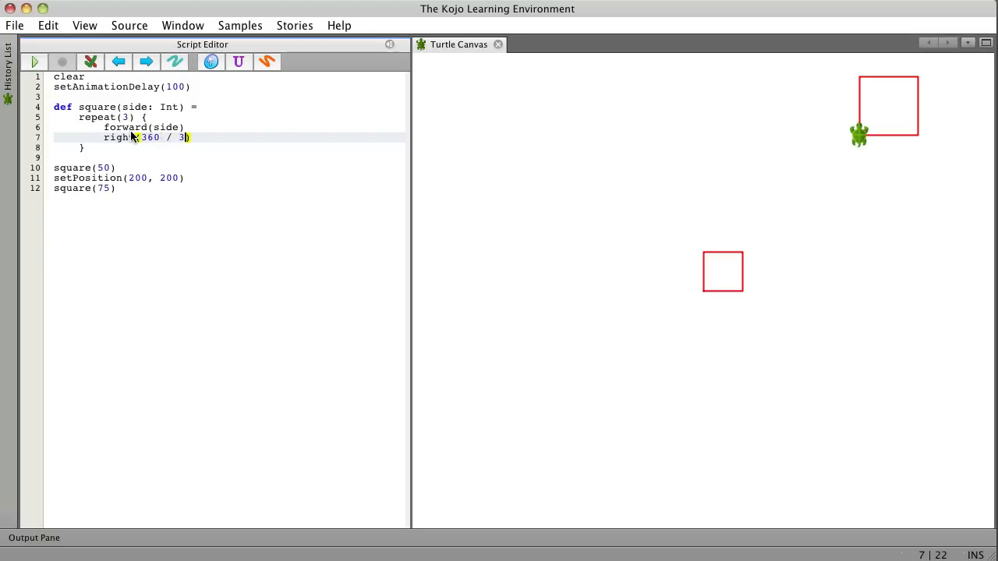
left_click(34, 61)
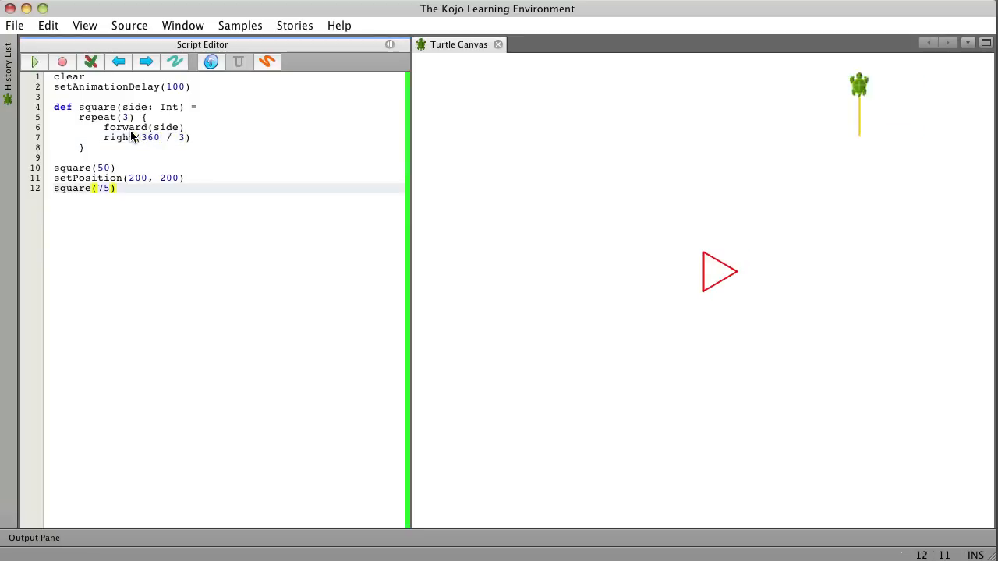
left_click(35, 61)
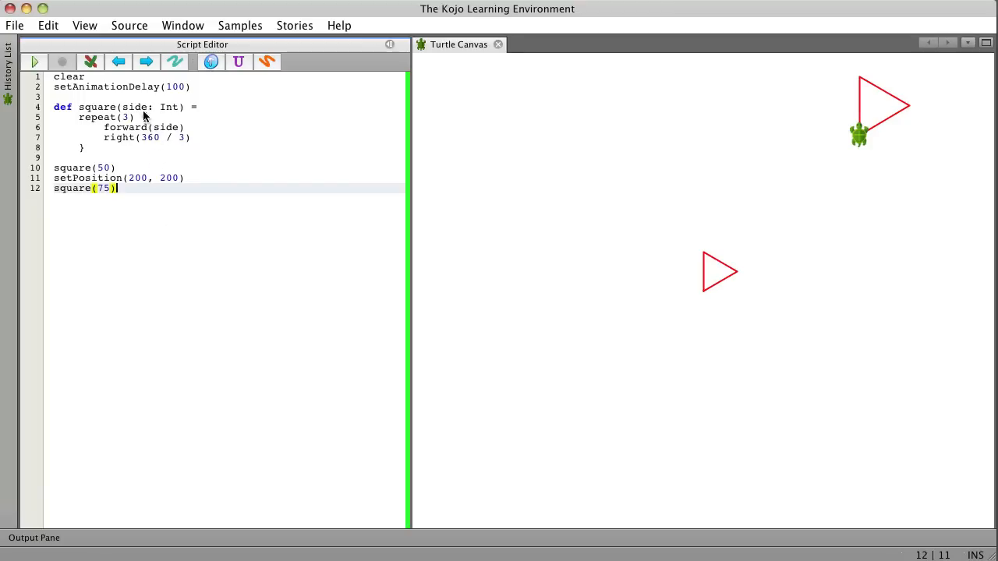
left_click(128, 107)
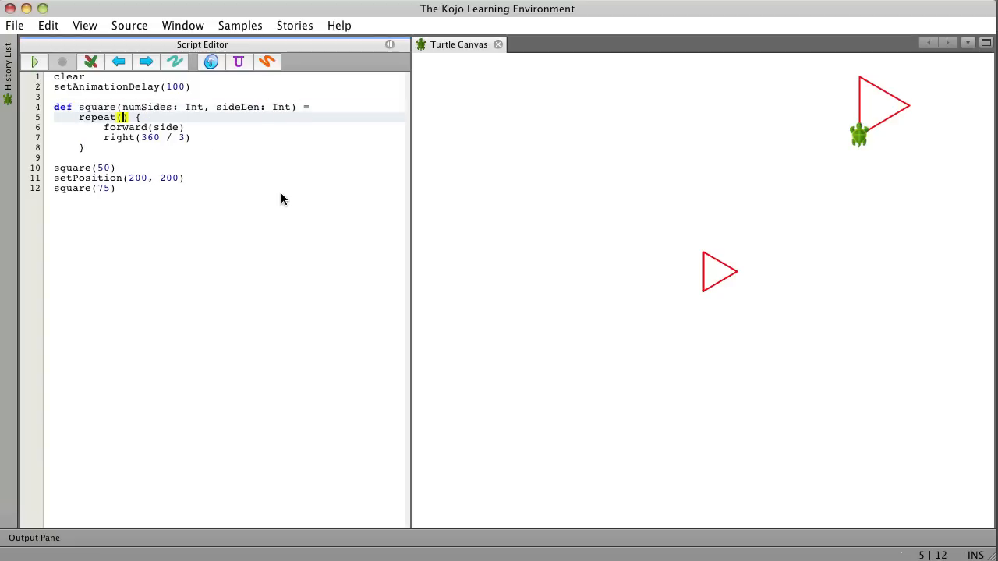
Step: Rename the function to poly using numSides and sideLen, with calls poly(4, 50) and poly(3, 75)
type("numSides")
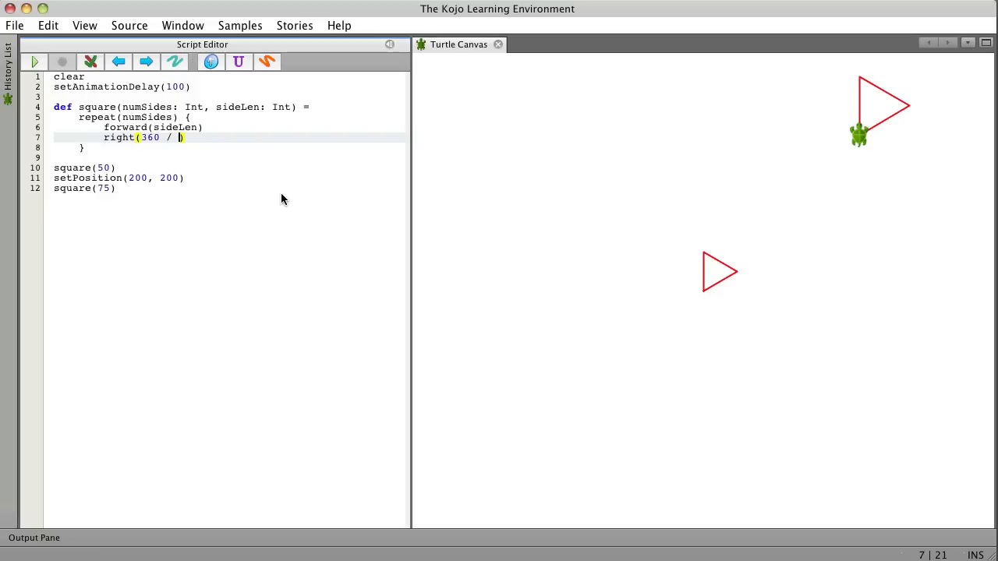
type("numSides")
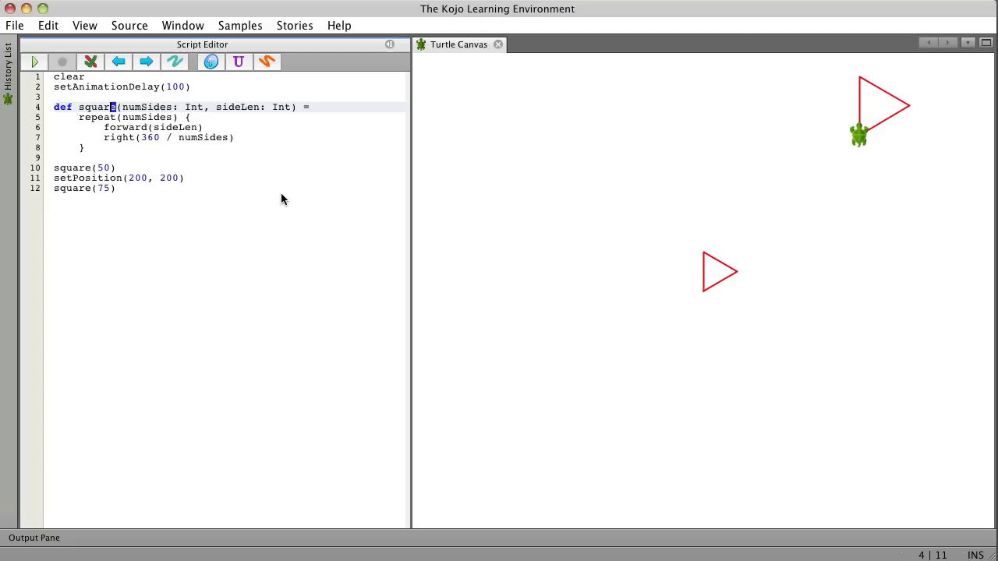
type("poly")
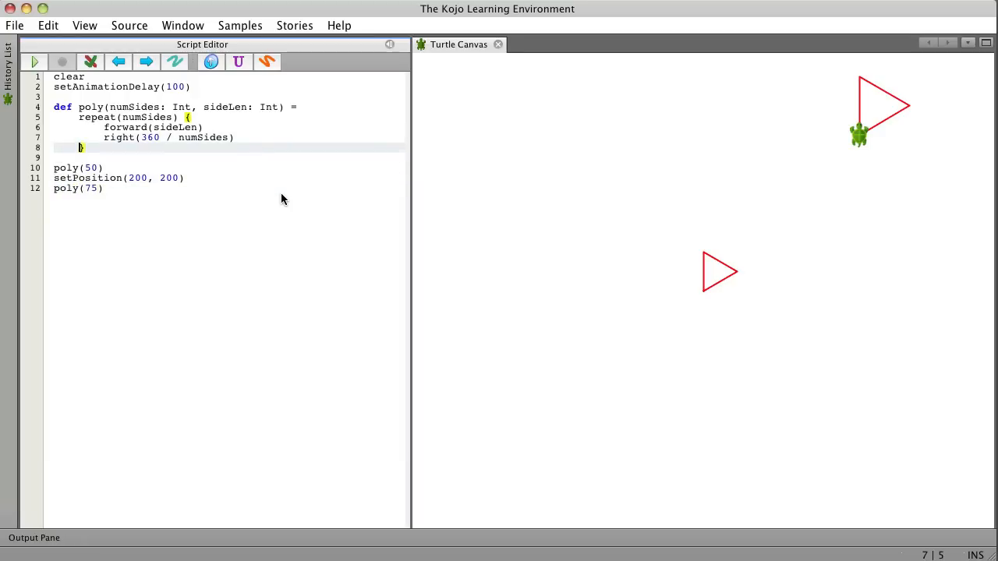
type("3,")
left_click(228, 168)
type("4, ")
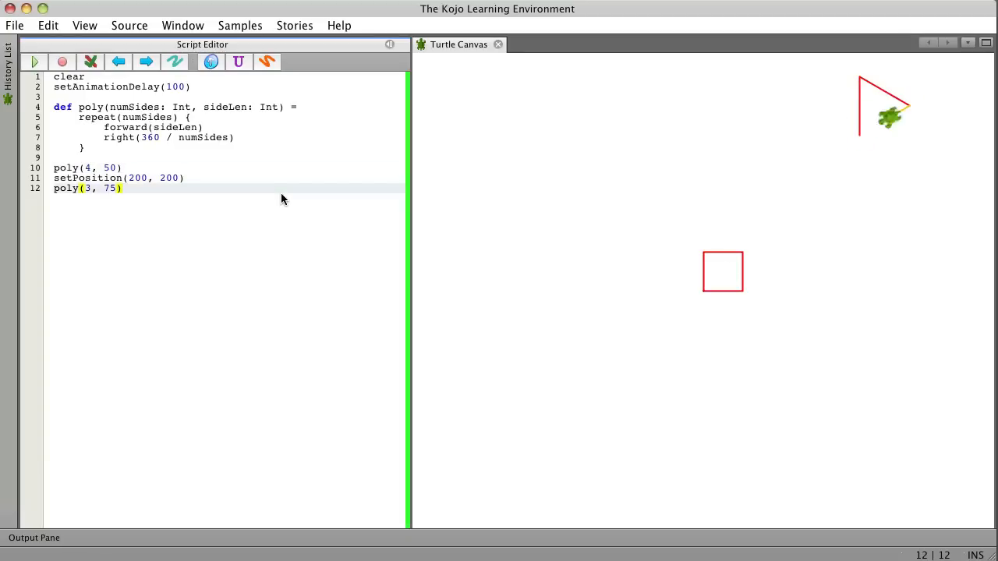
Step: Run poly(4, 50) and poly(3, 75), then rerun as poly(5, 50) for a pentagon
left_click(34, 62)
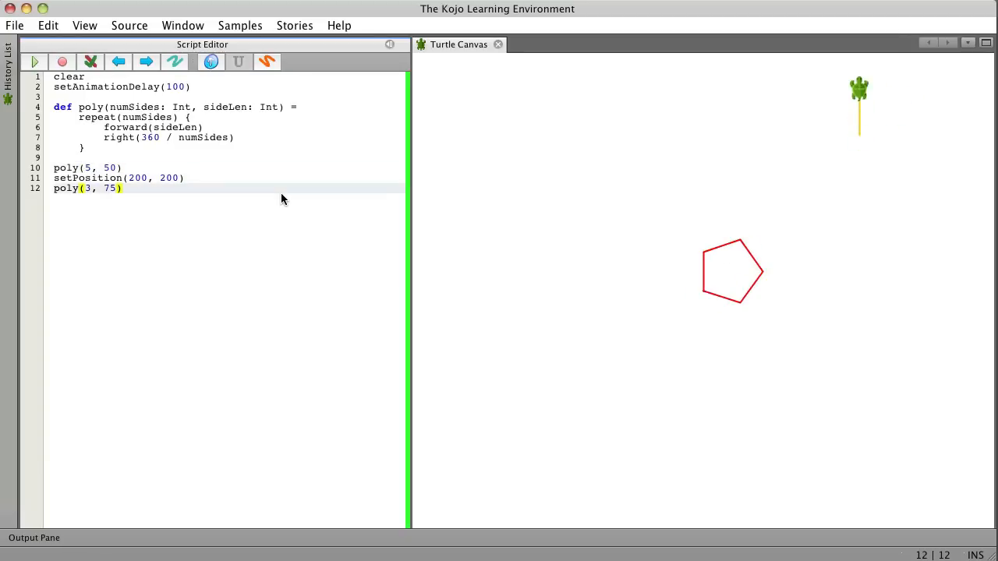
left_click(34, 62)
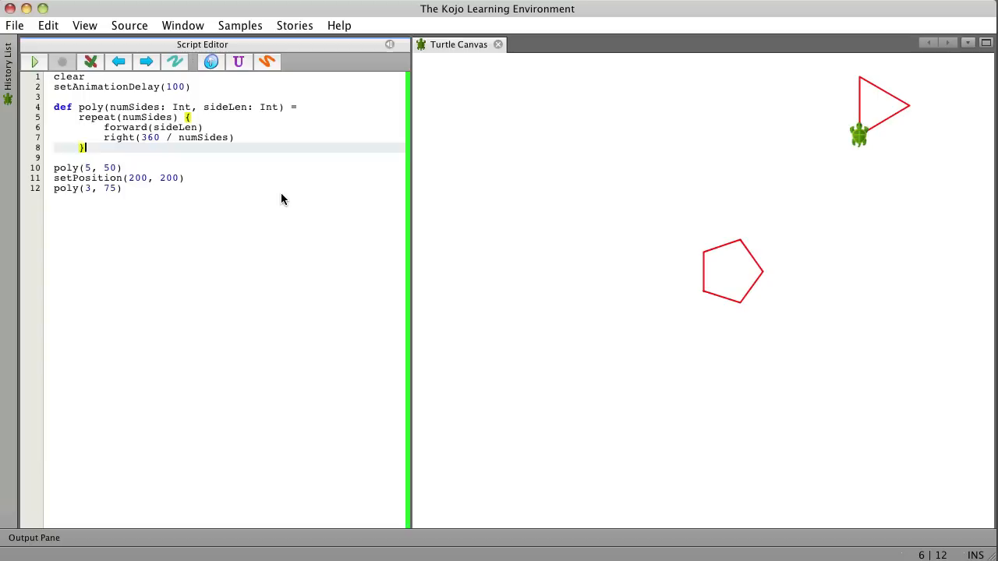
left_click(55, 178)
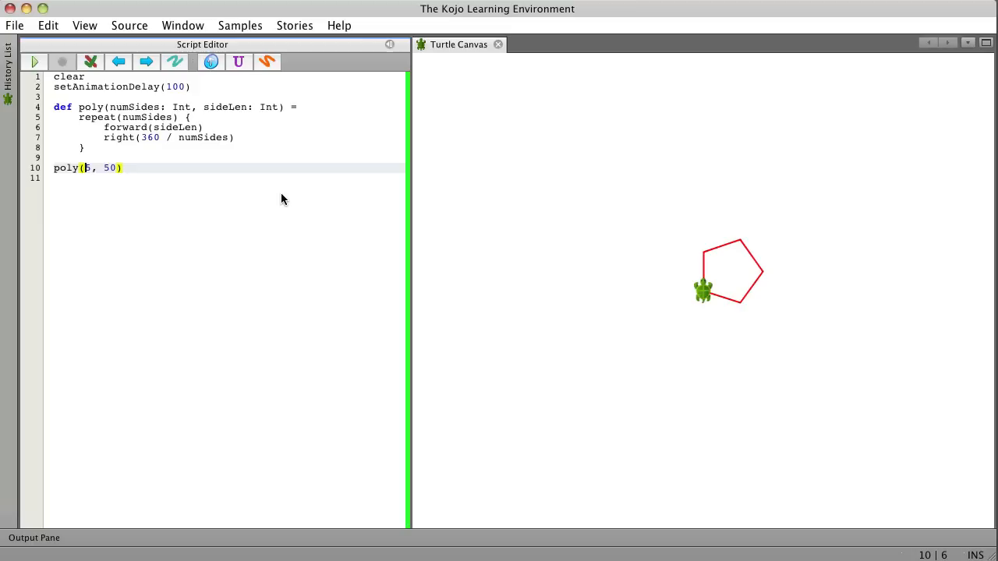
Step: Set the side count to random(2) + 3 and run repeatedly for squares or triangles
type("random(5")
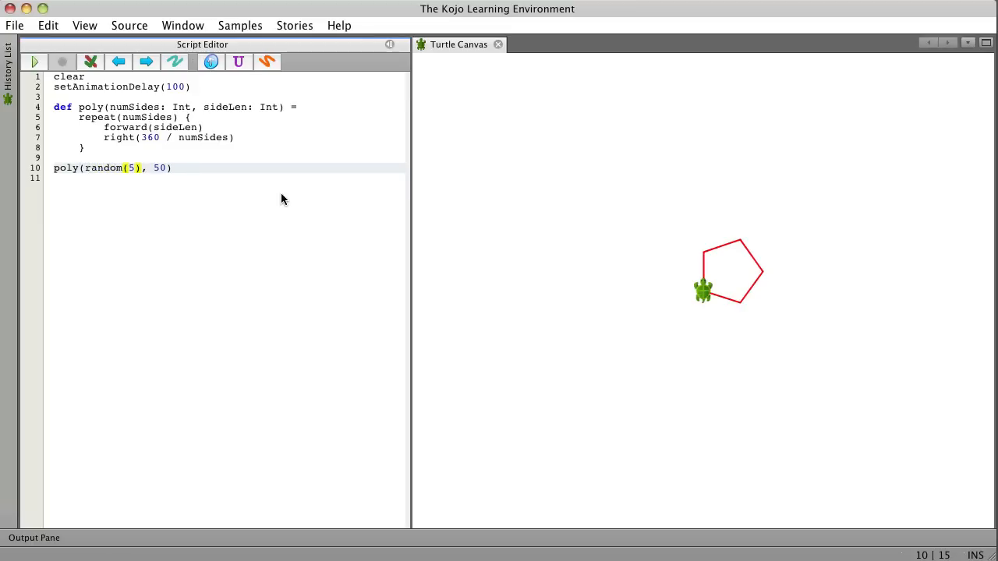
left_click(34, 61)
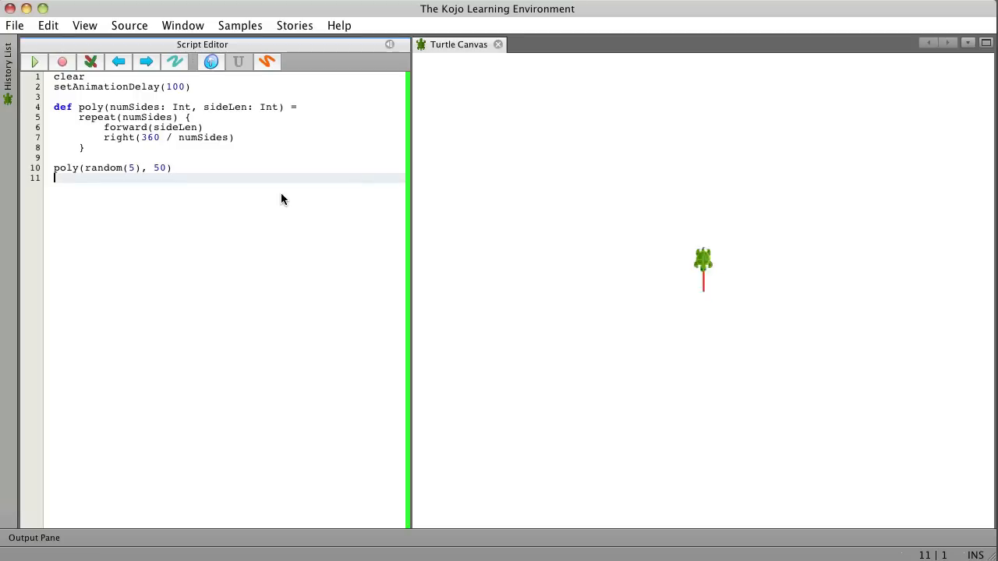
left_click(35, 62)
type(" + ")
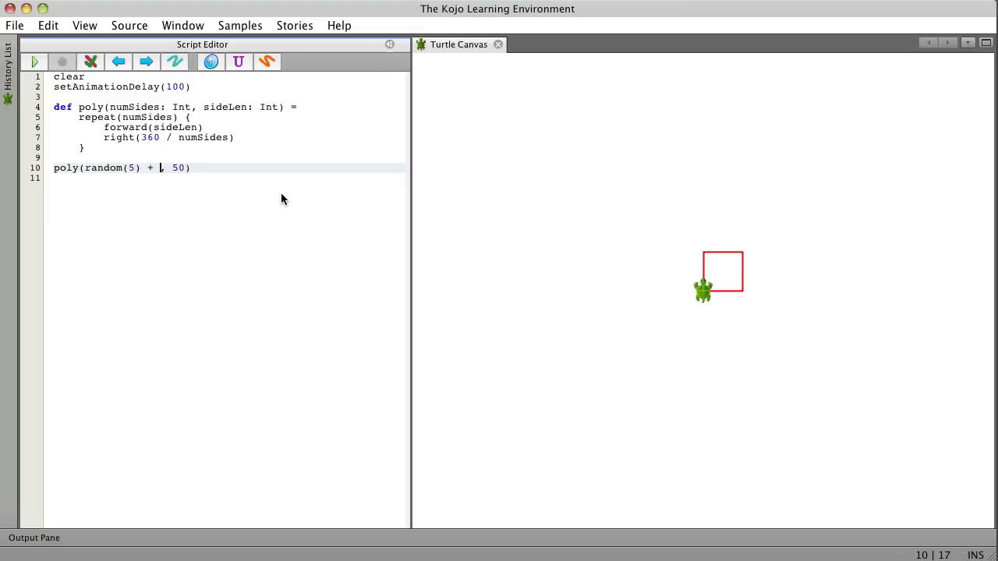
type("3")
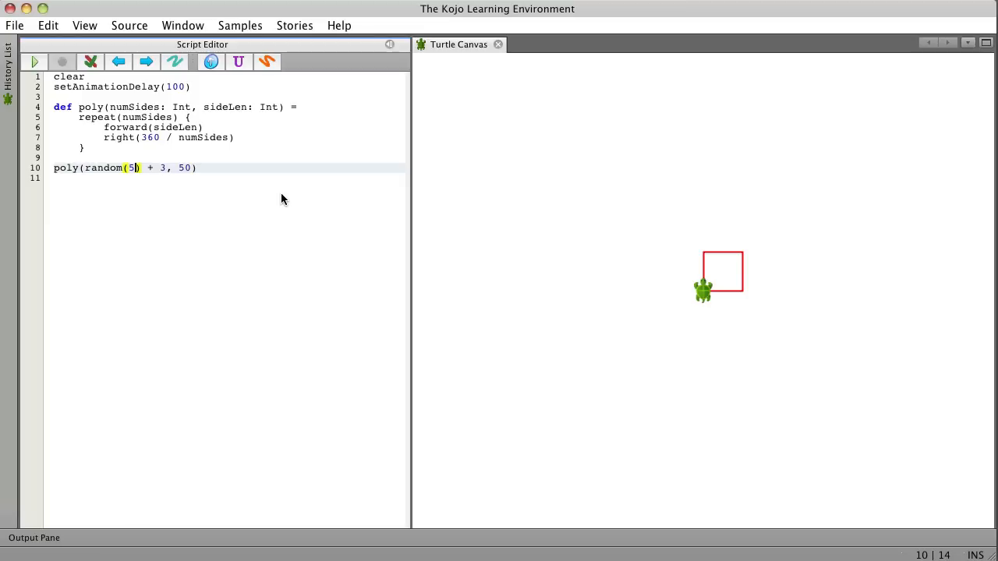
type("2")
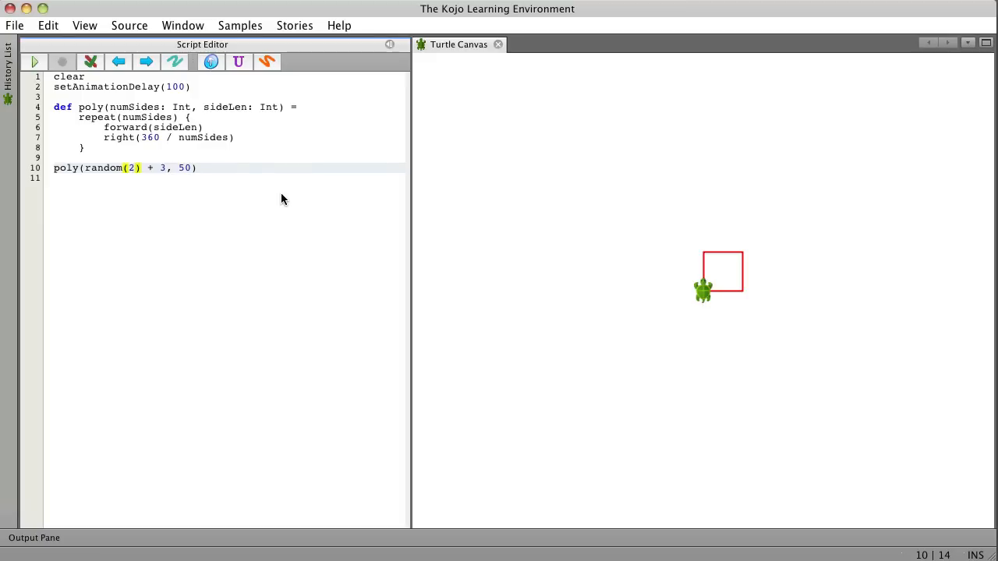
left_click(34, 61)
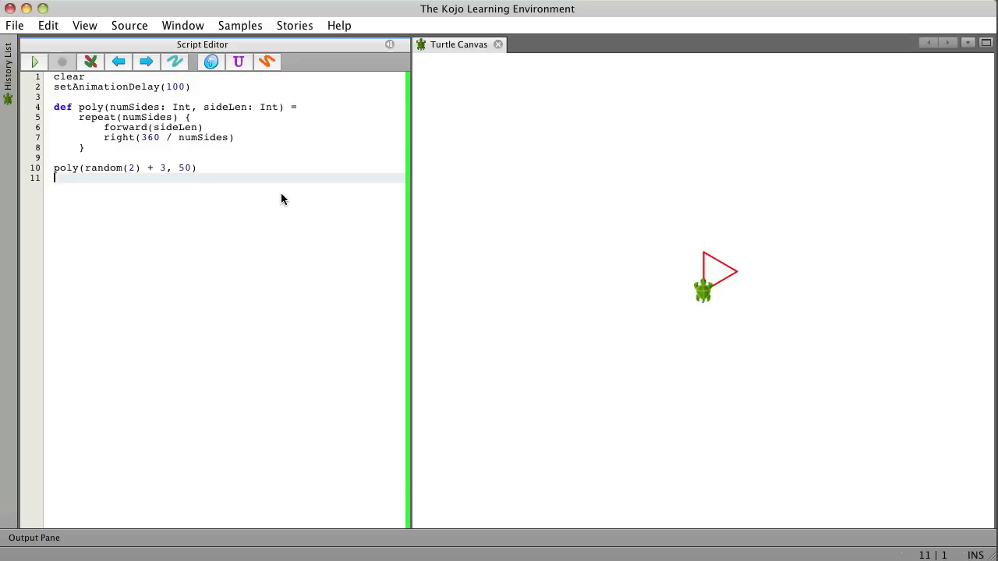
left_click(34, 62)
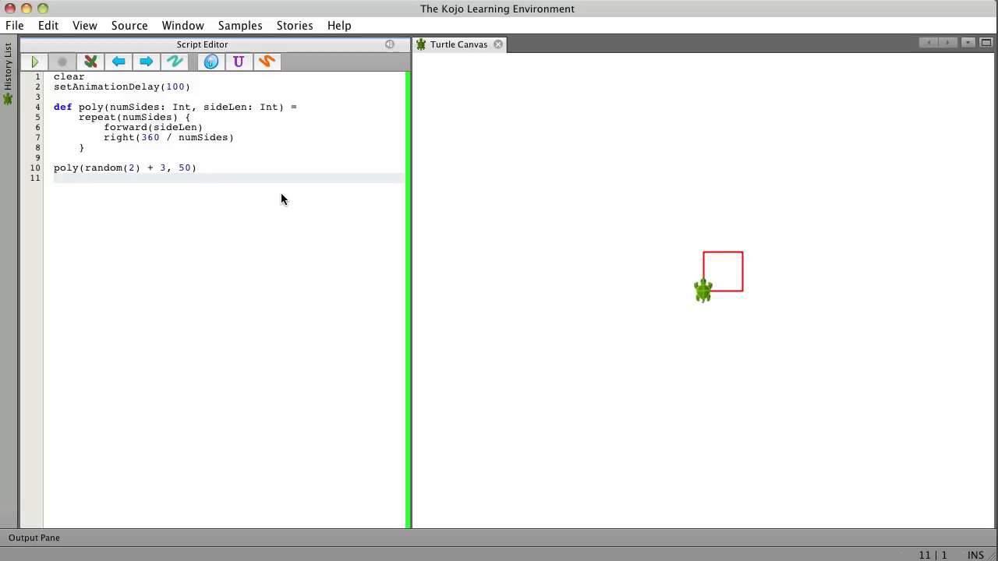
left_click(34, 61)
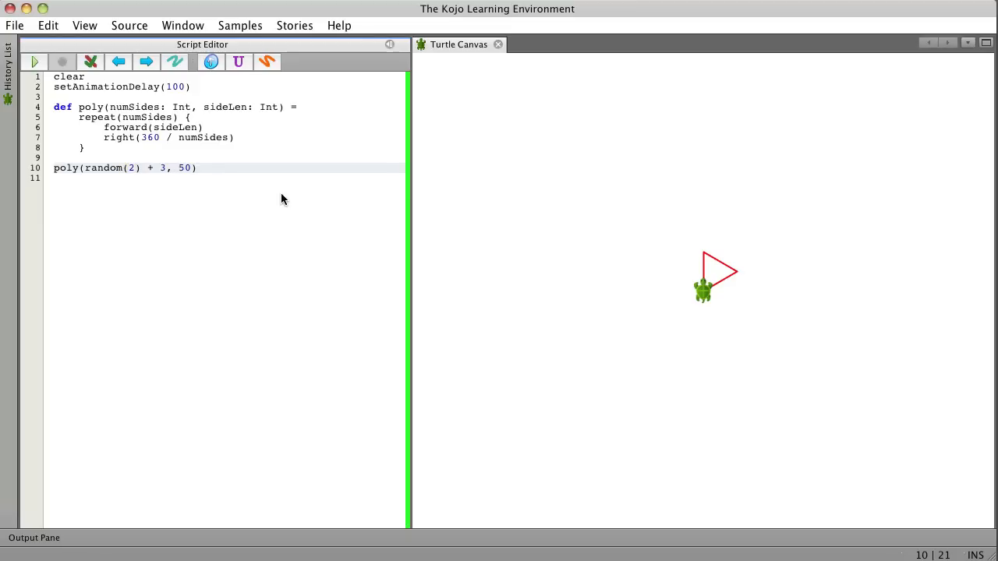
Step: Change the call to poly(random(4) + 3, random(50) + 10) and run it
type("random(")
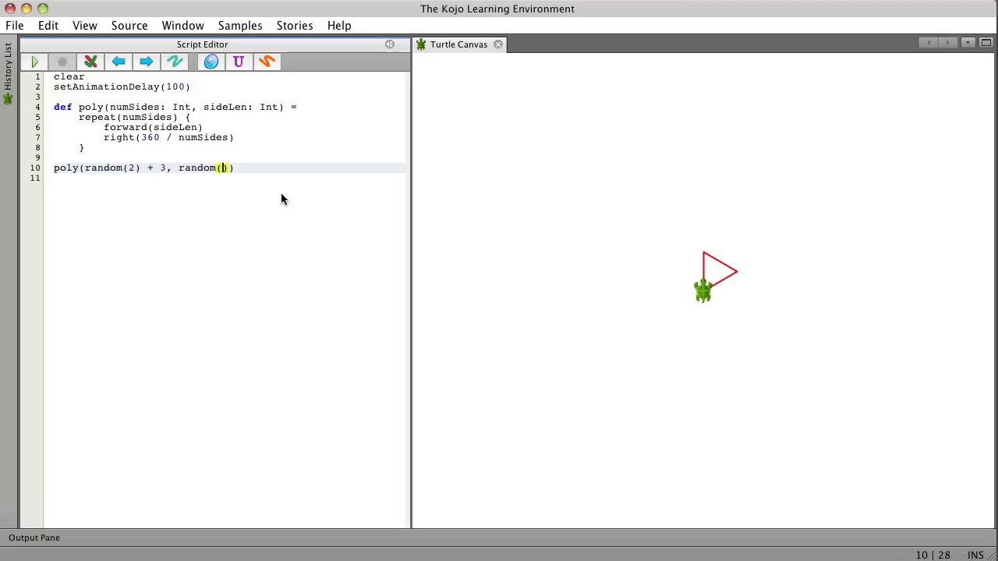
type("50")
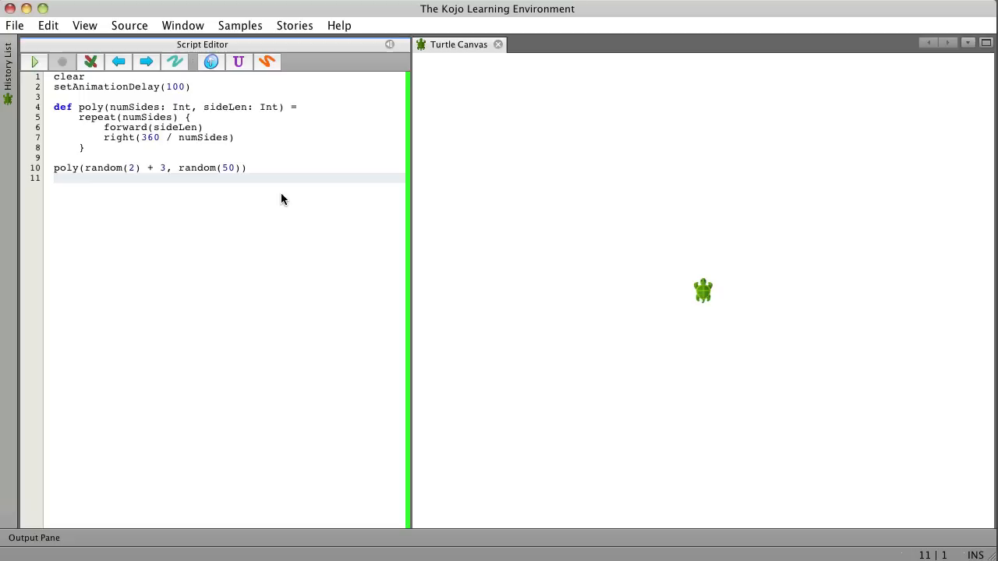
left_click(34, 62)
type("4")
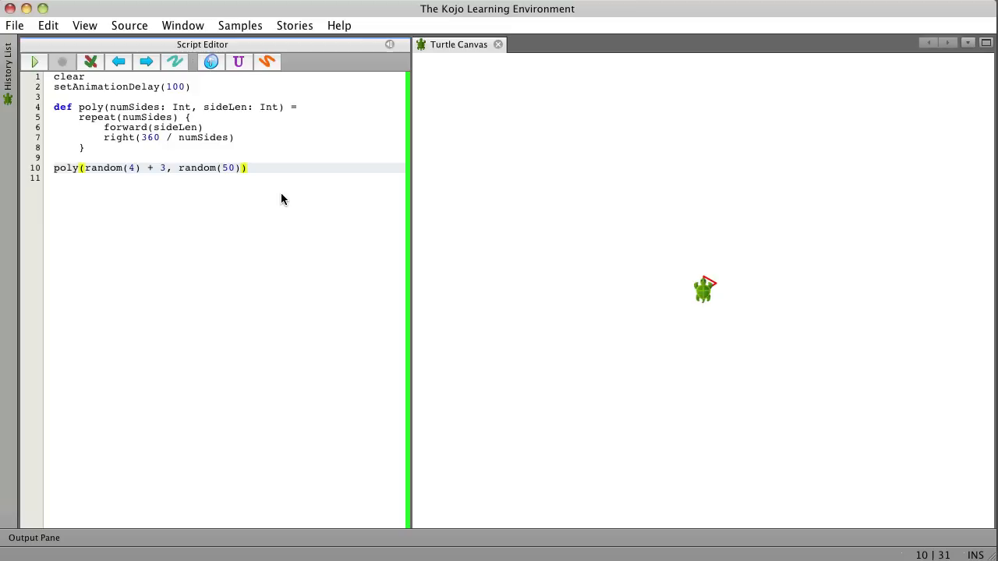
type("+ 10")
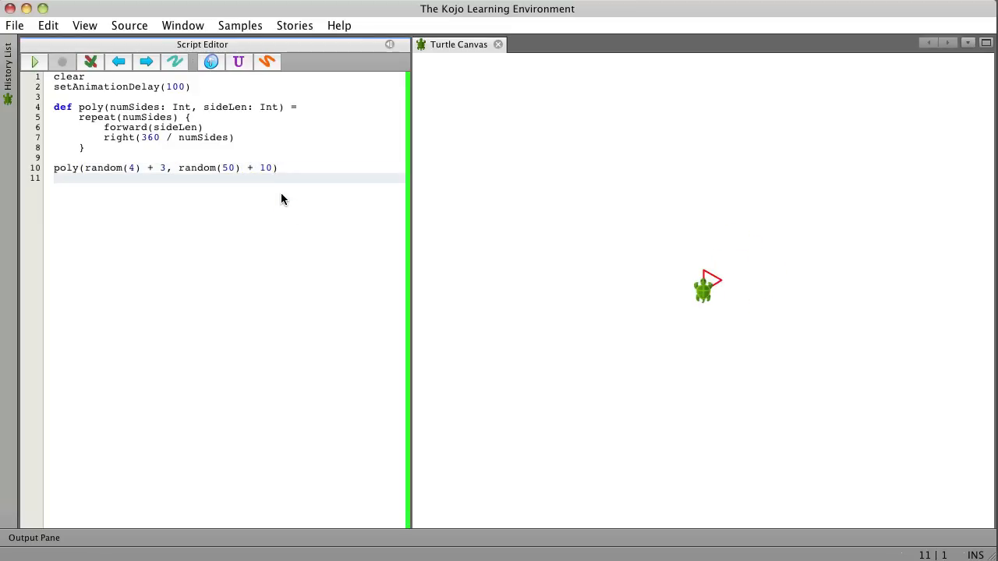
left_click(34, 61)
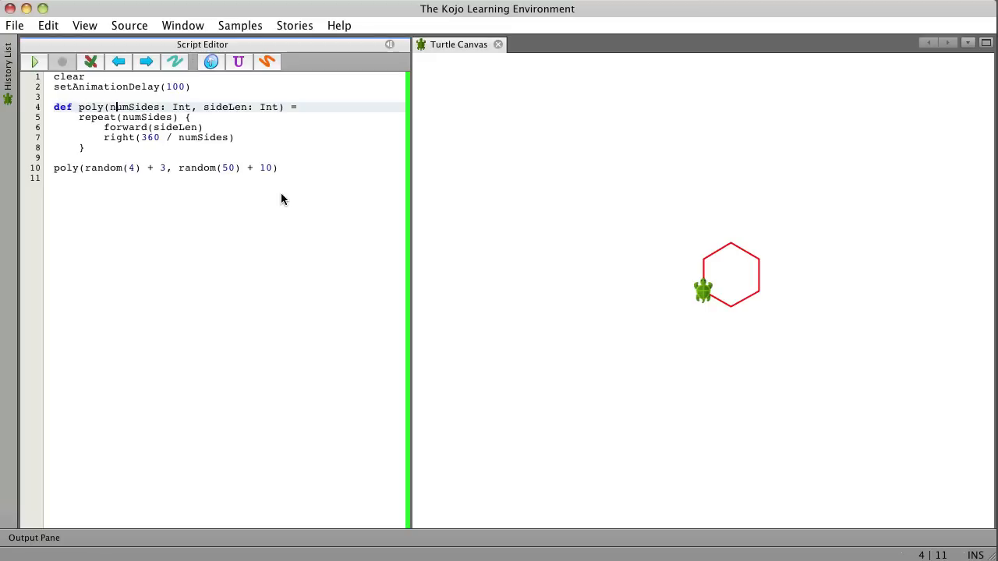
Step: Point out the numSides parameter in the def poly line beside the red hexagon
left_click(243, 106)
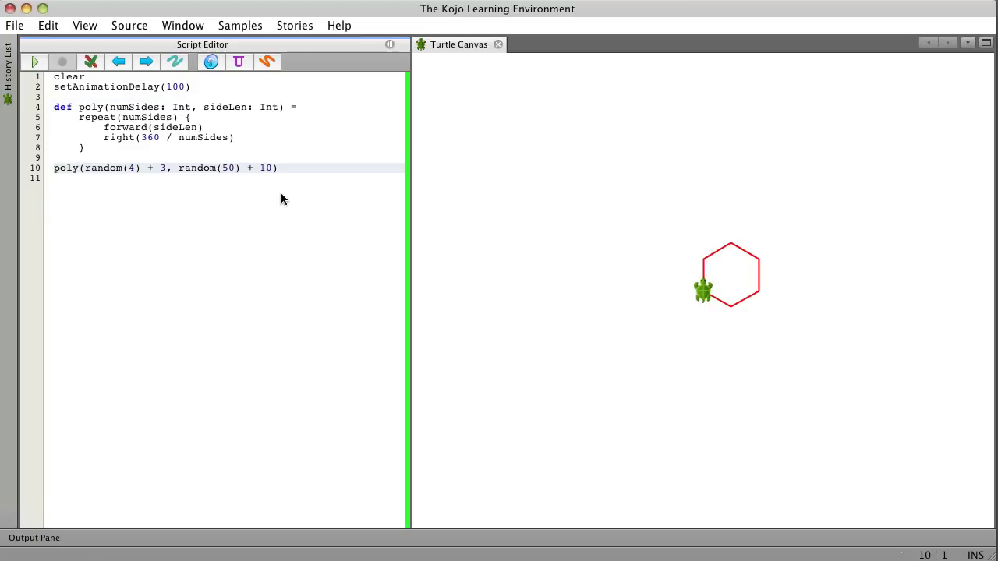
Step: Wrap poly(random(4) + 3, random(50) + 10) in repeat(20) and run it
type("rep")
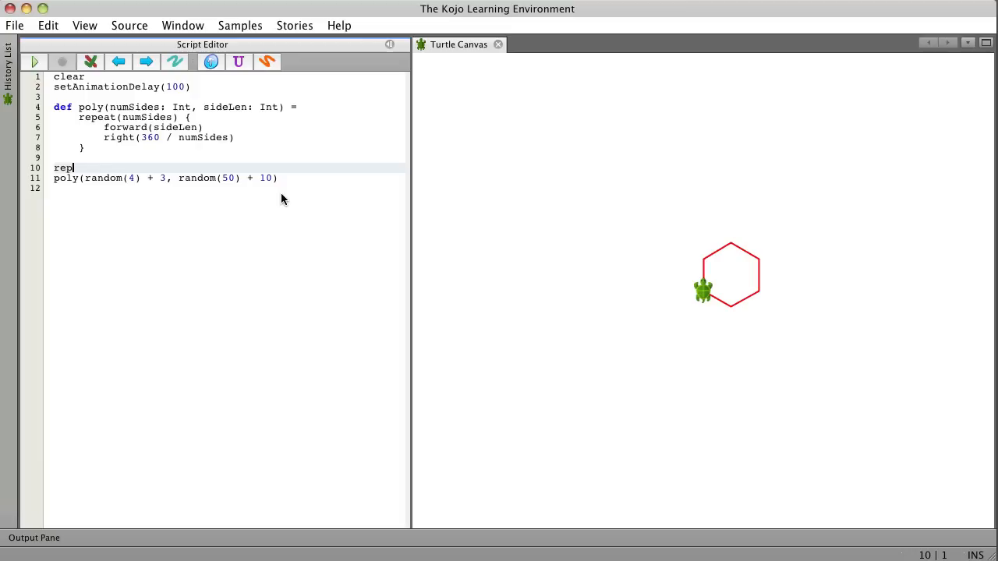
type("eat()")
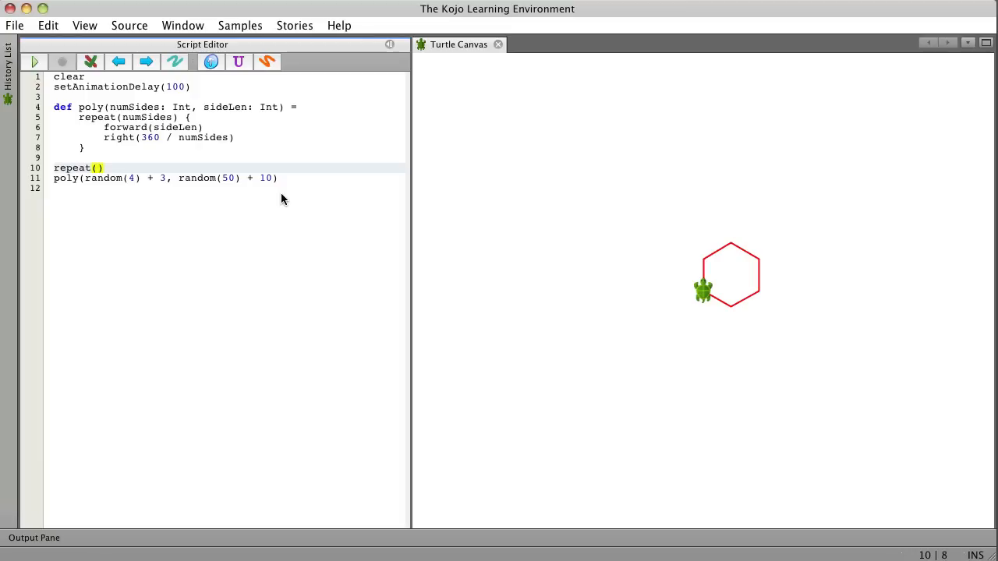
type("20")
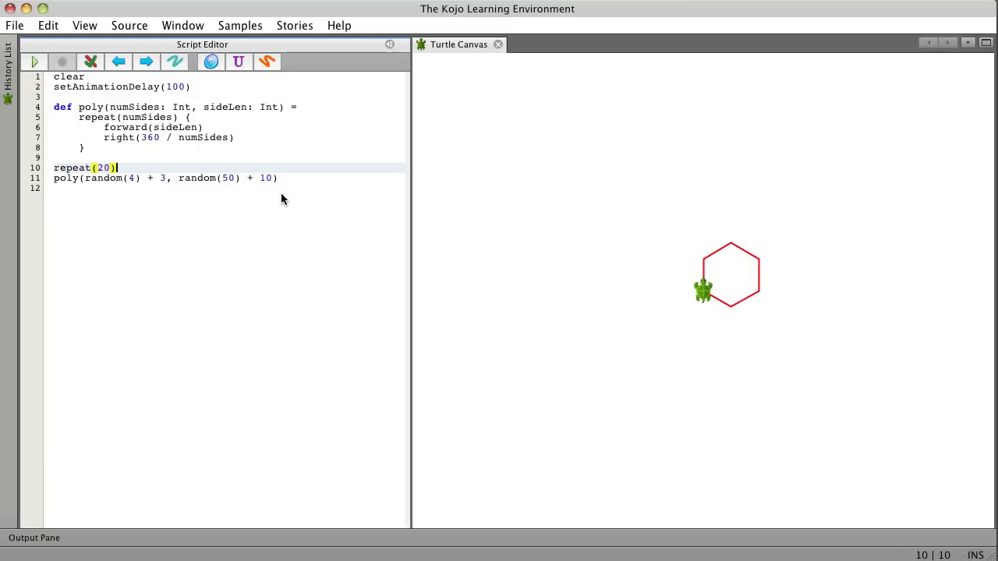
type("{")
left_click(225, 188)
type("}")
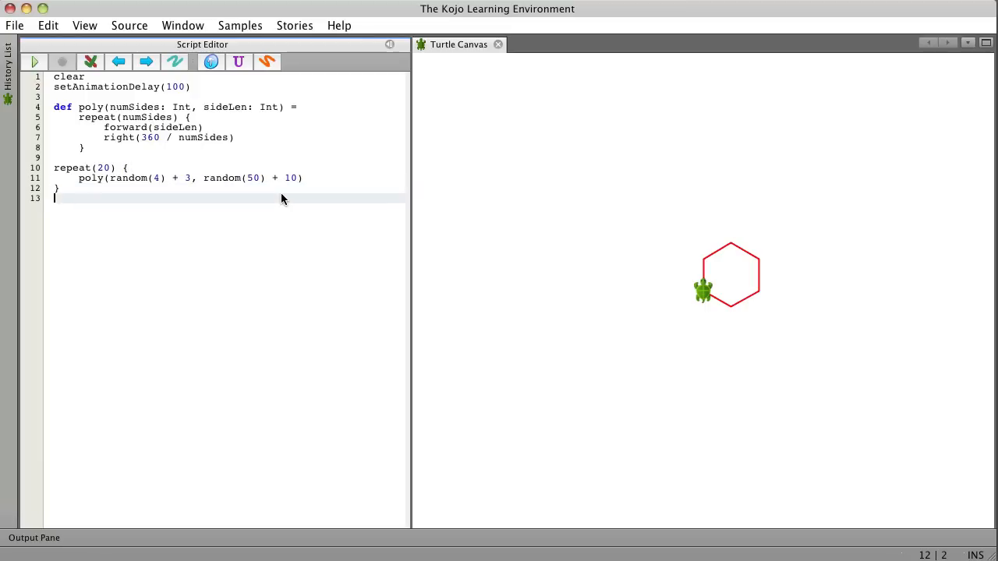
left_click(35, 61)
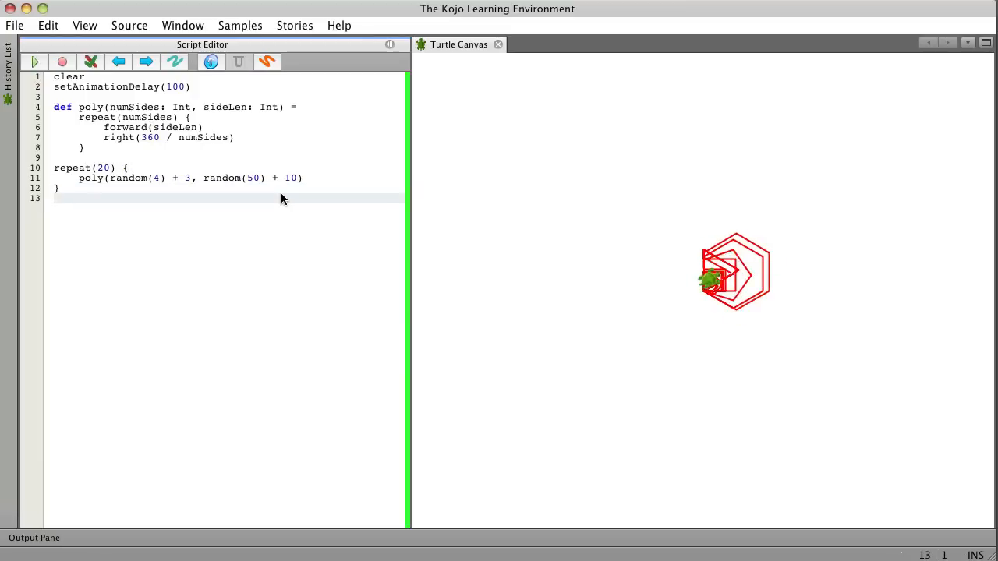
left_click(35, 62)
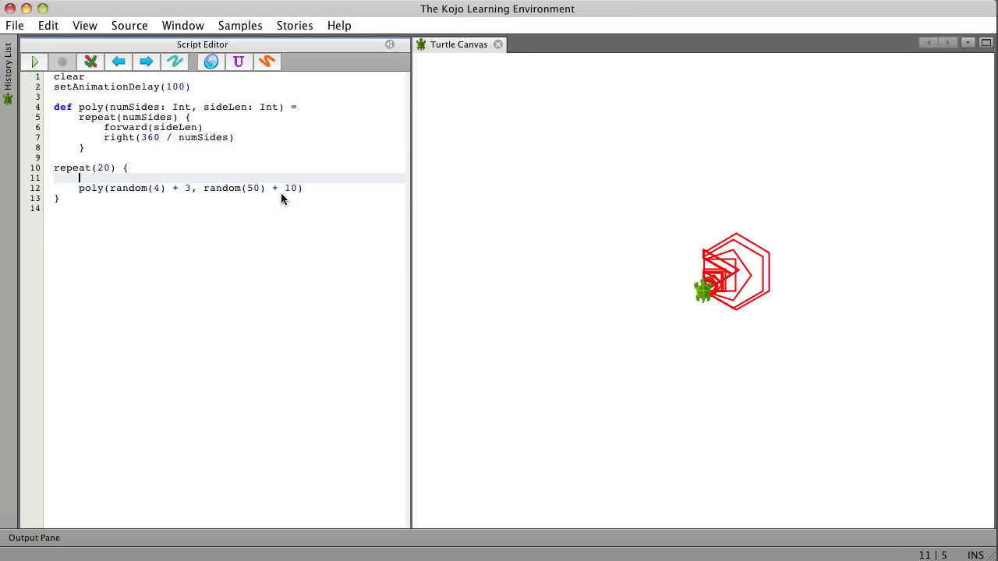
Step: Add setPosition(random(100), random(100)) before poly in the loop and run the script
type("setPosition(x, y")
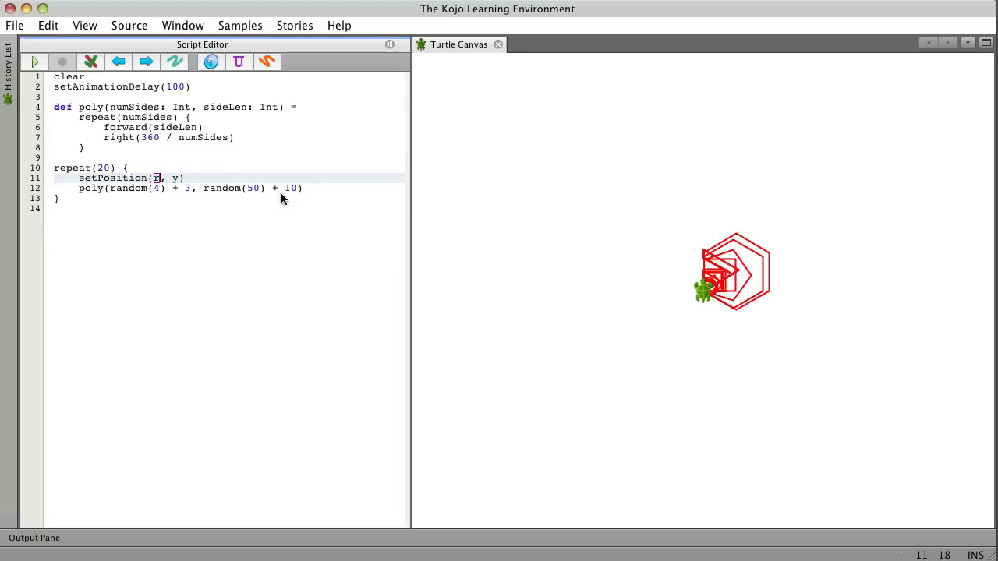
type("random(100)")
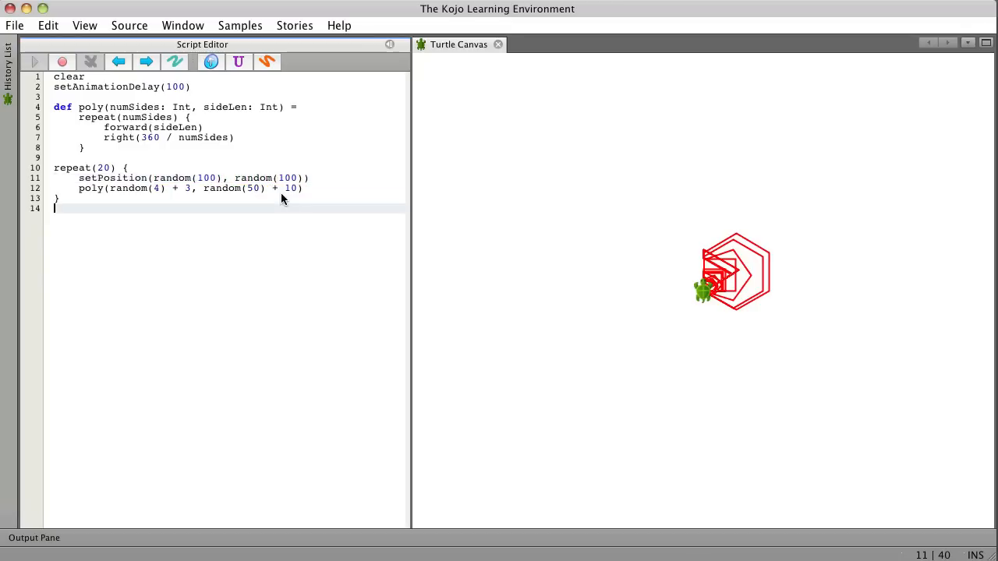
left_click(34, 61)
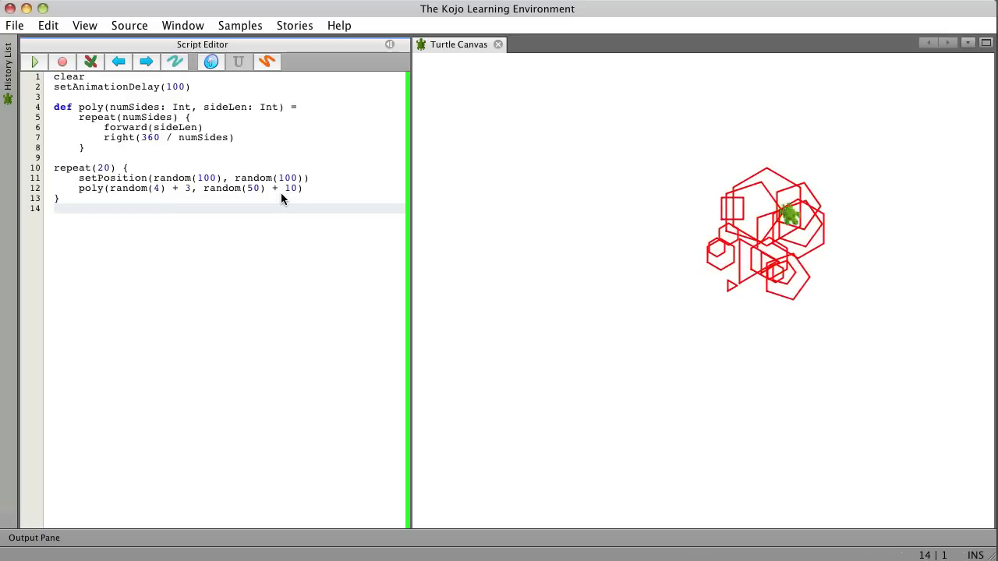
left_click(34, 62)
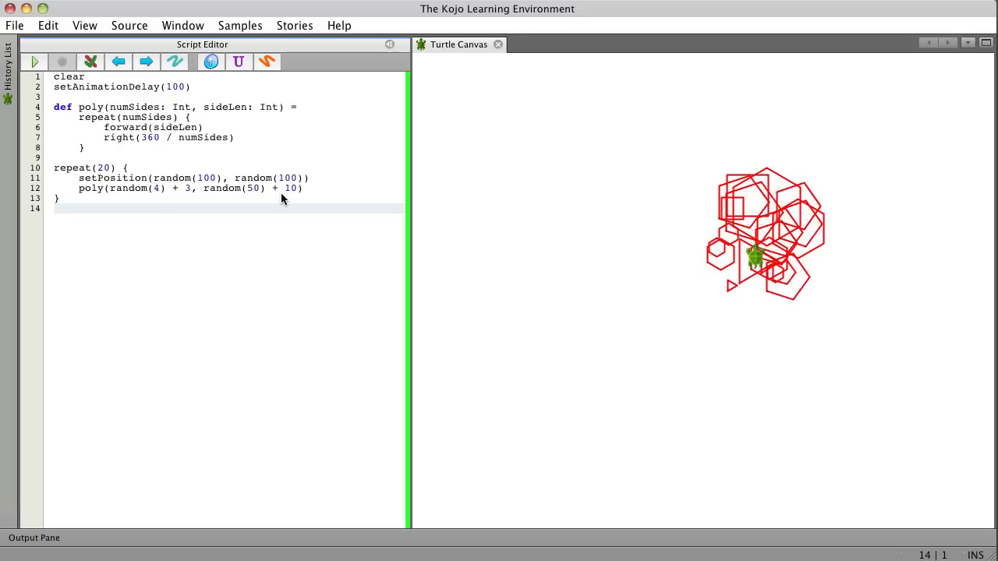